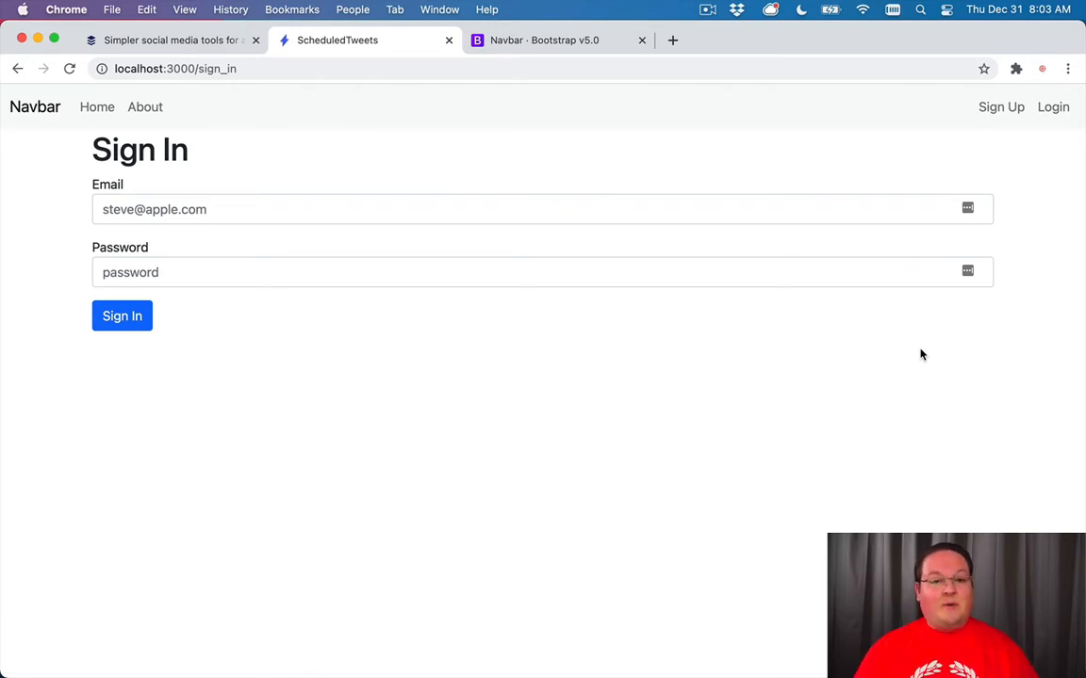
mouse_move(697, 371)
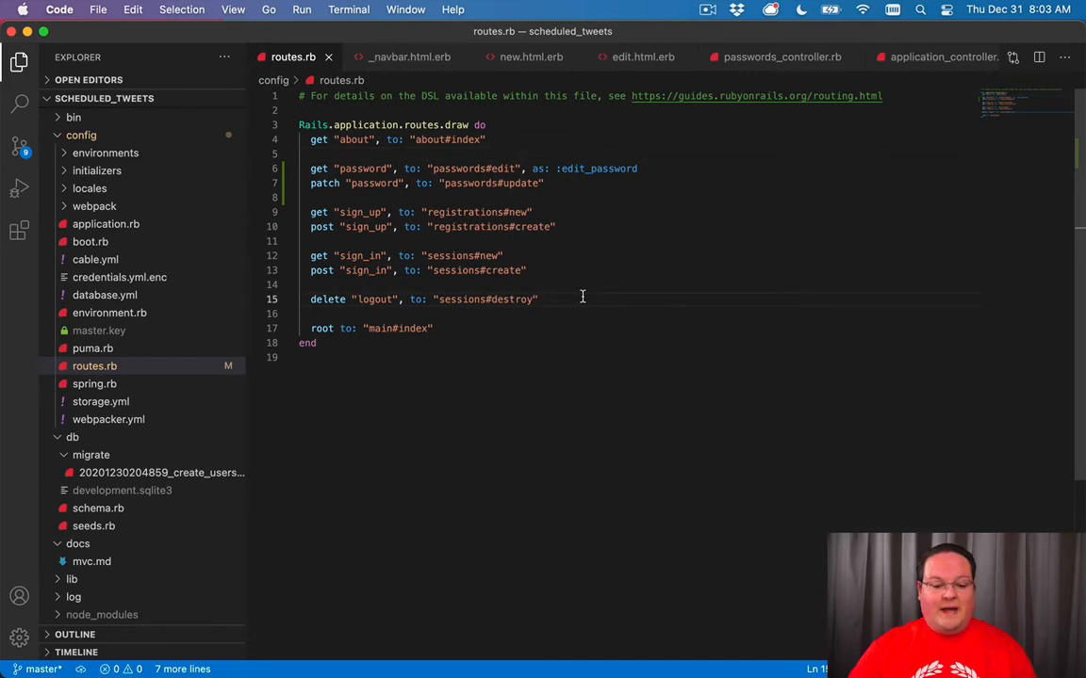
Step: Route GET "password/reset" to password_resets#new and POST "password/reset" to password_resets#create
type("get")
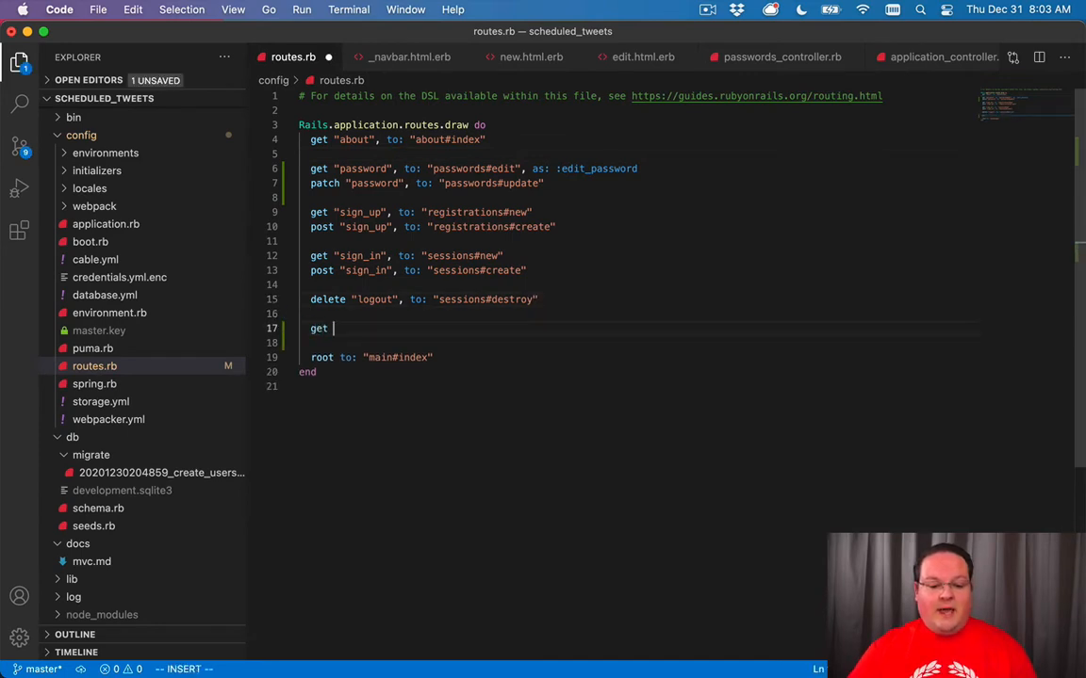
type("\"password\"")
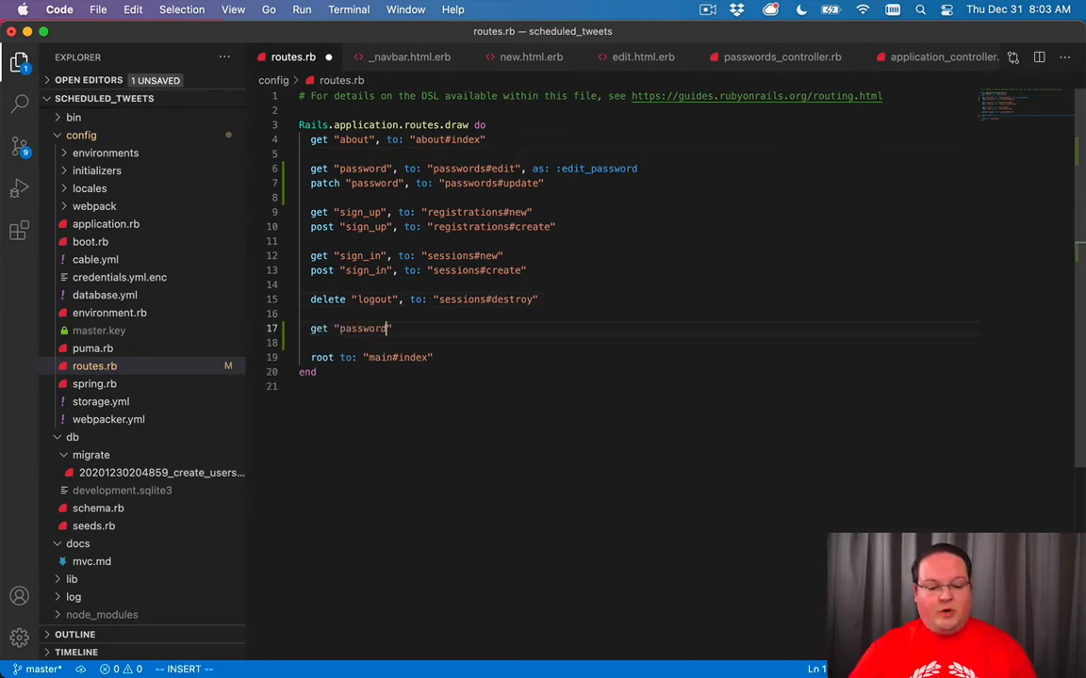
type("/reset\"")
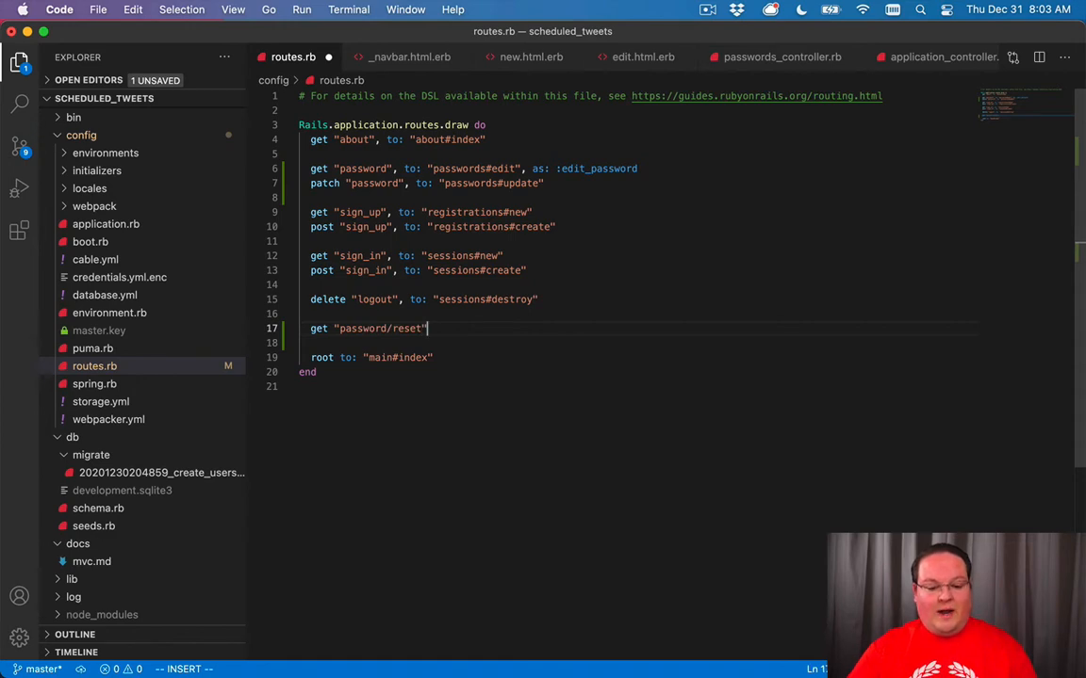
type(", to: \"\"")
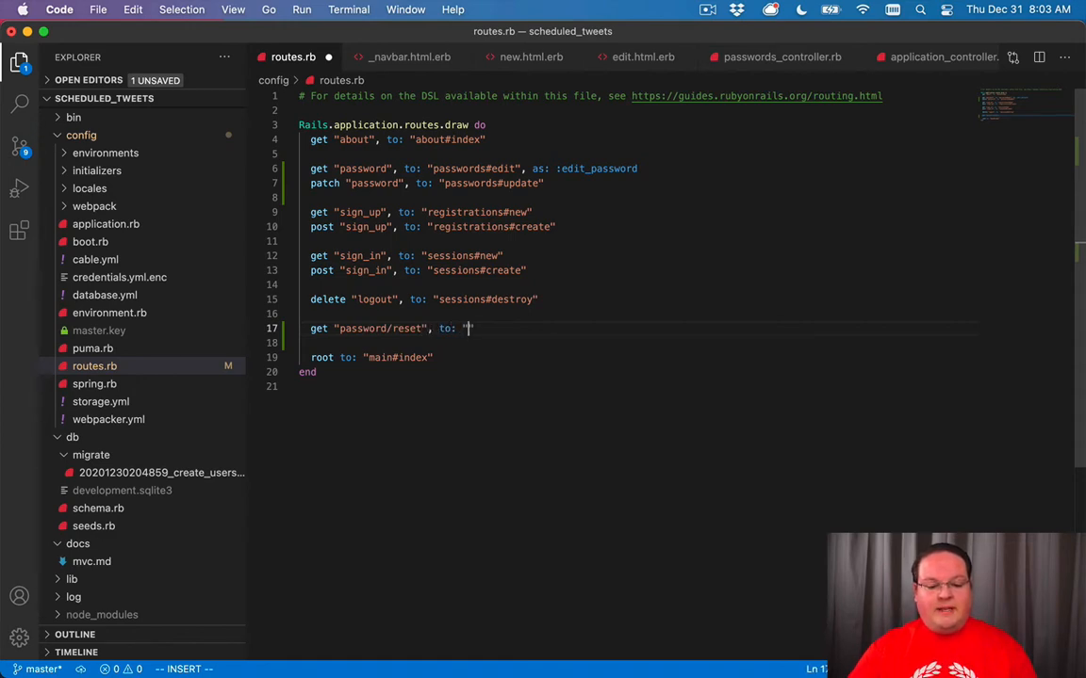
type("password_resets")
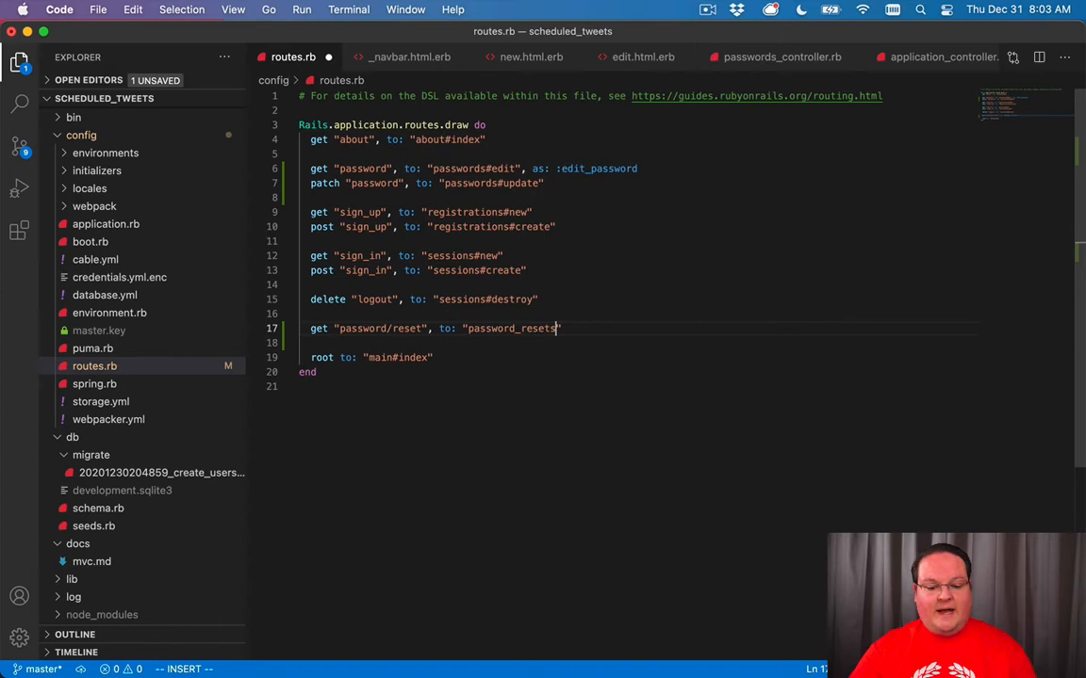
type("#new")
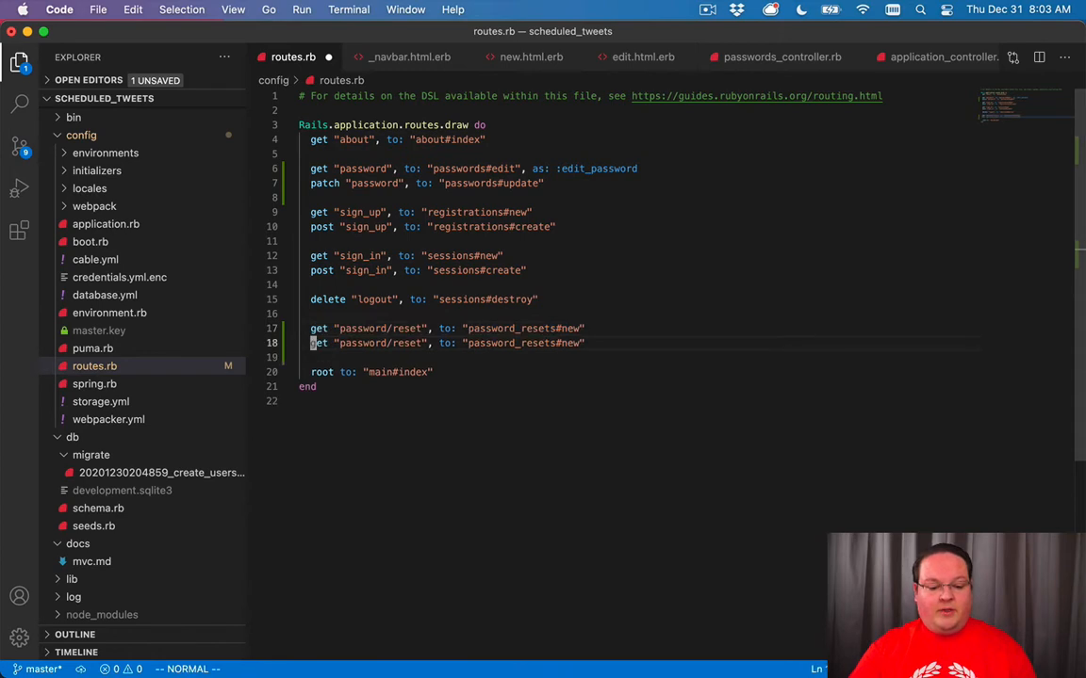
type("post")
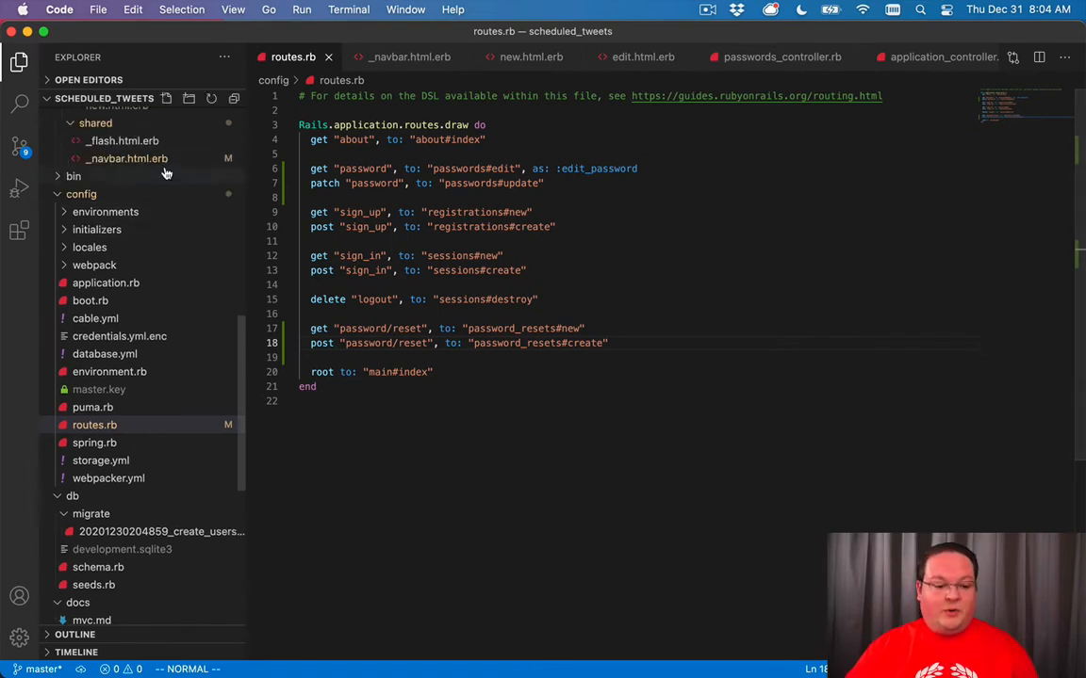
Step: Create password_resets_controller.rb defining PasswordResetsController < ApplicationController with empty new and create
left_click(102, 170)
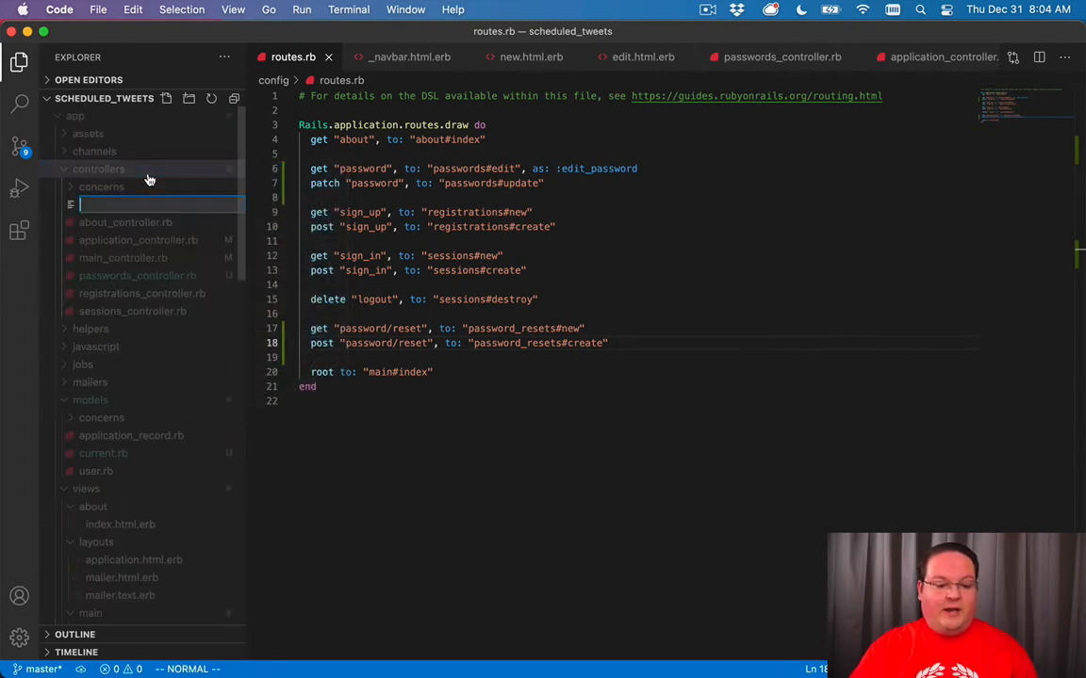
type("password_resets_controller.rb")
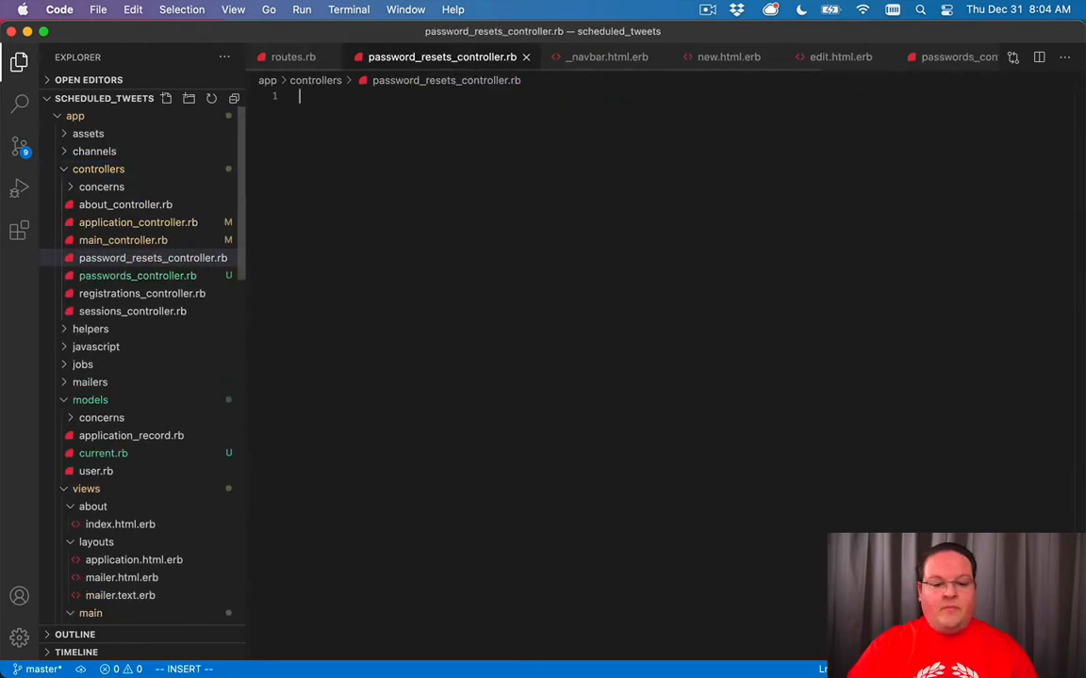
type("class")
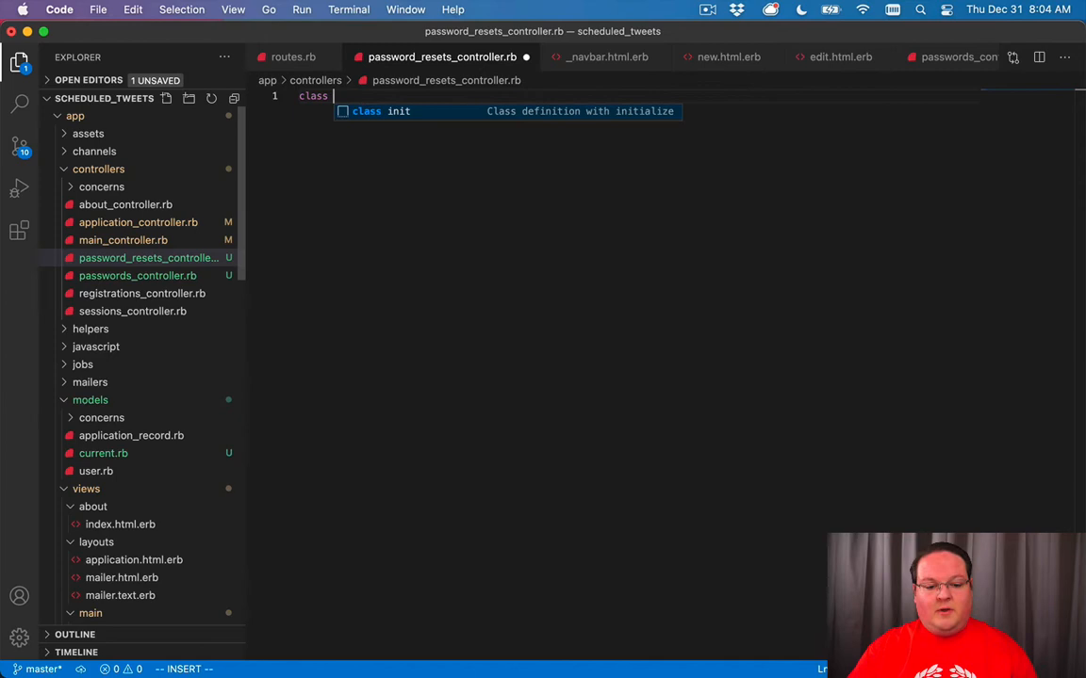
type("PasswordResetsController < ApplicationCont")
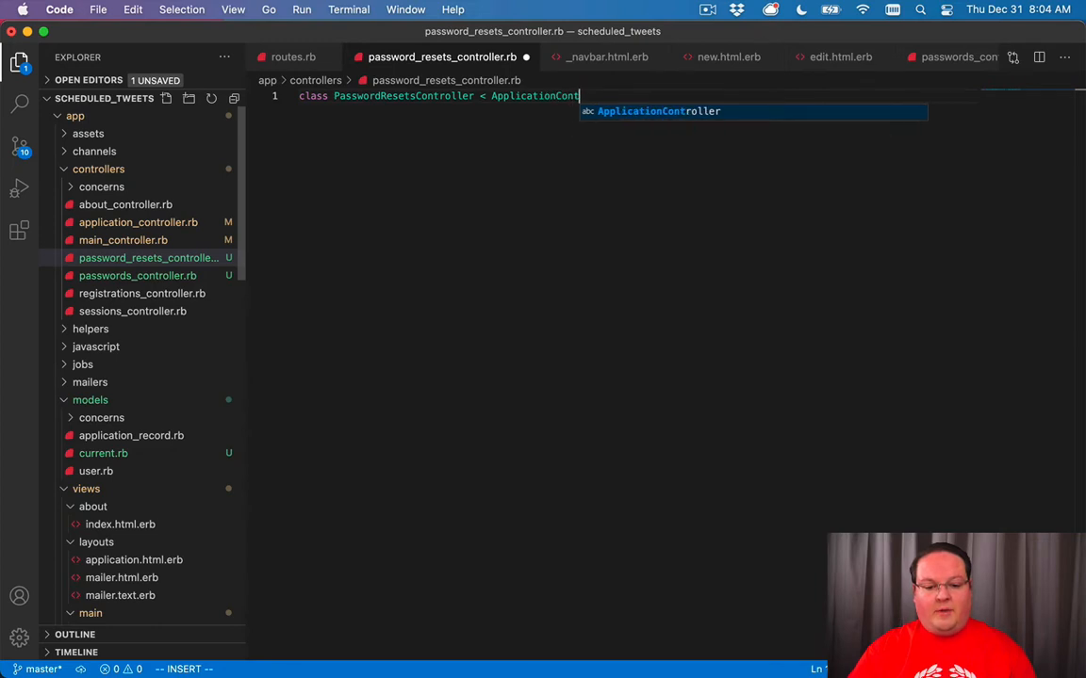
key("Enter")
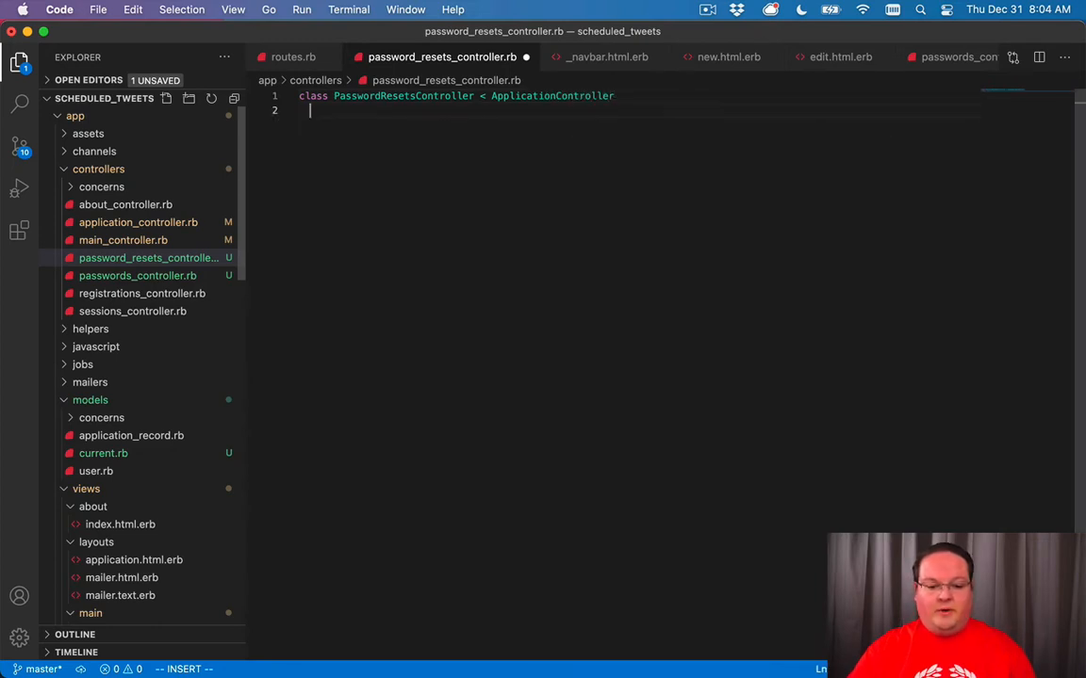
type("def new")
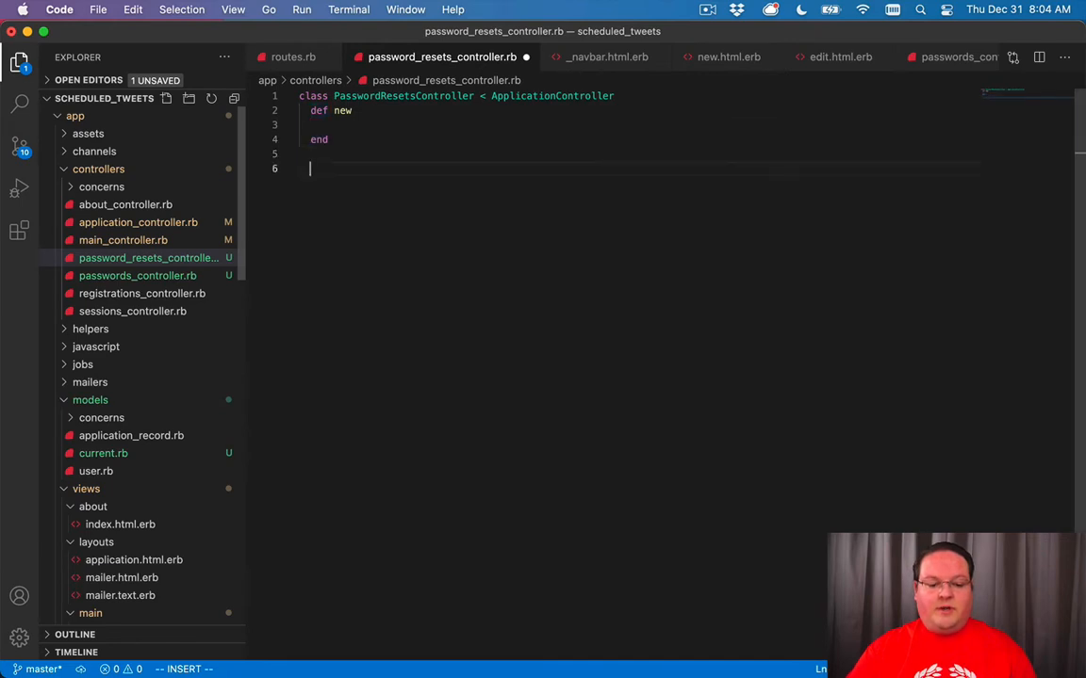
type("def create")
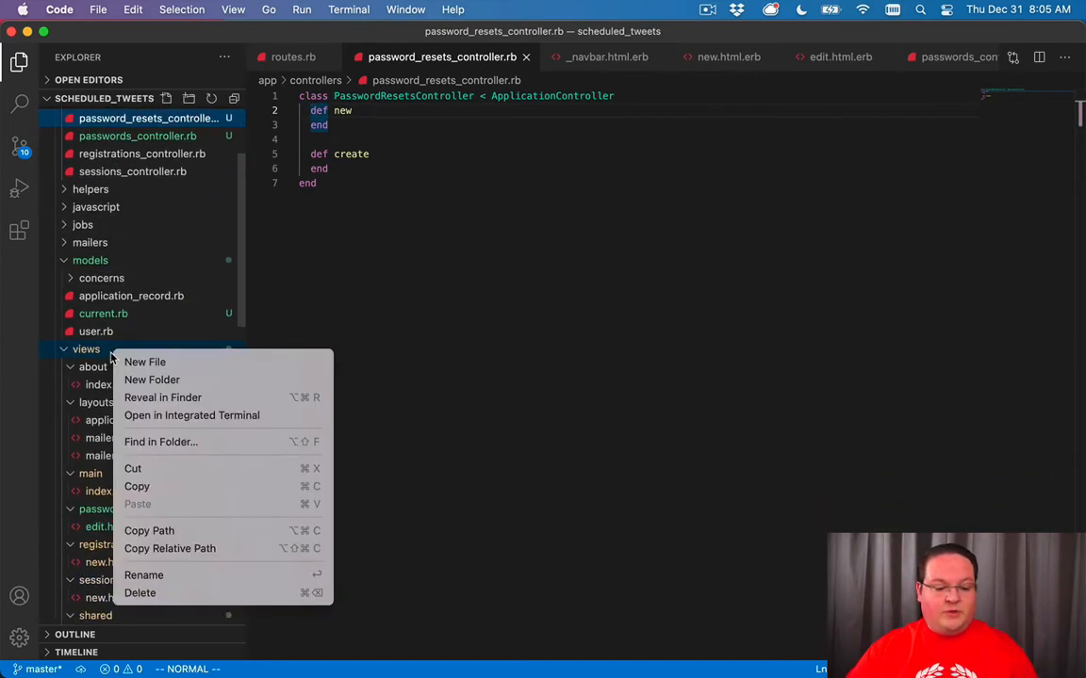
Step: Add a password_resets views folder containing a new.html.erb file
left_click(151, 381)
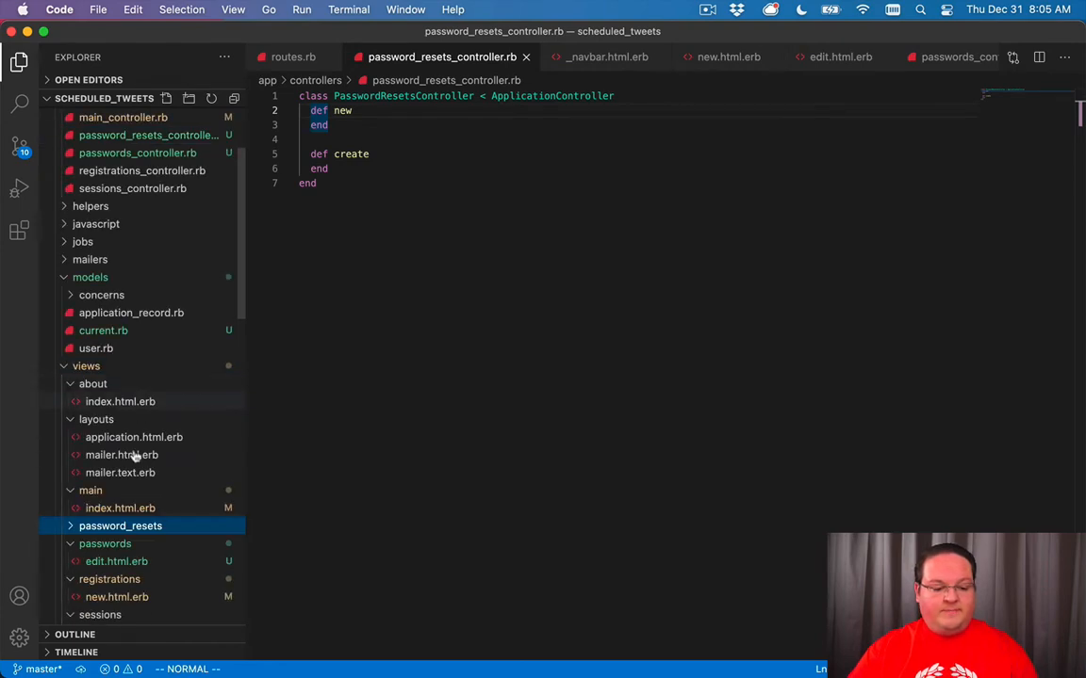
right_click(120, 526)
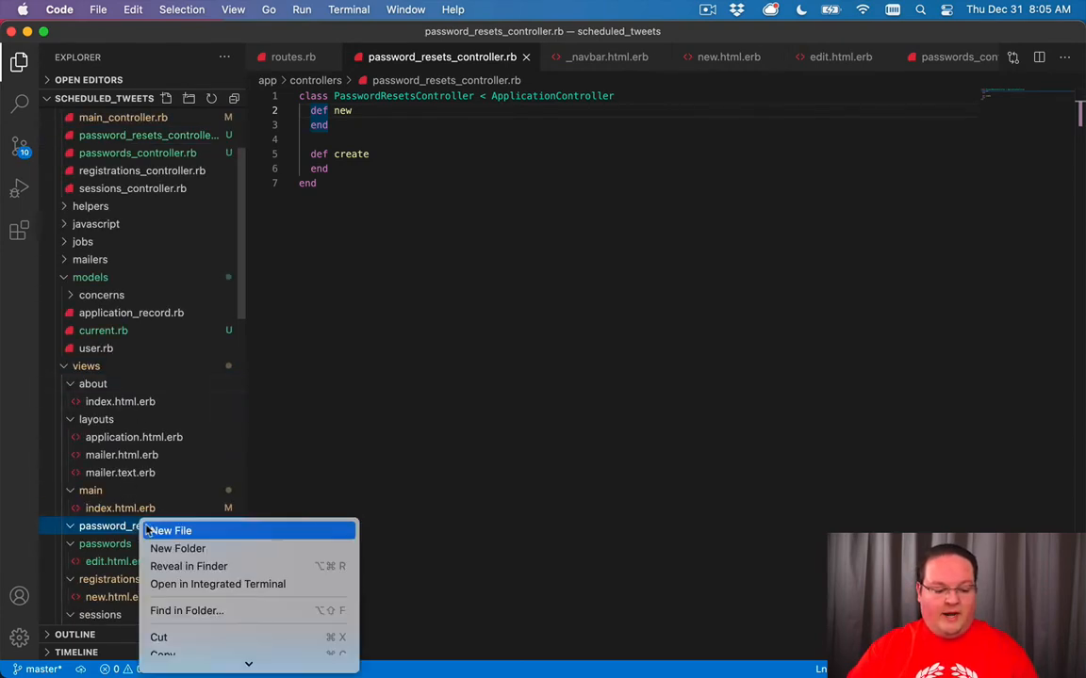
left_click(170, 532)
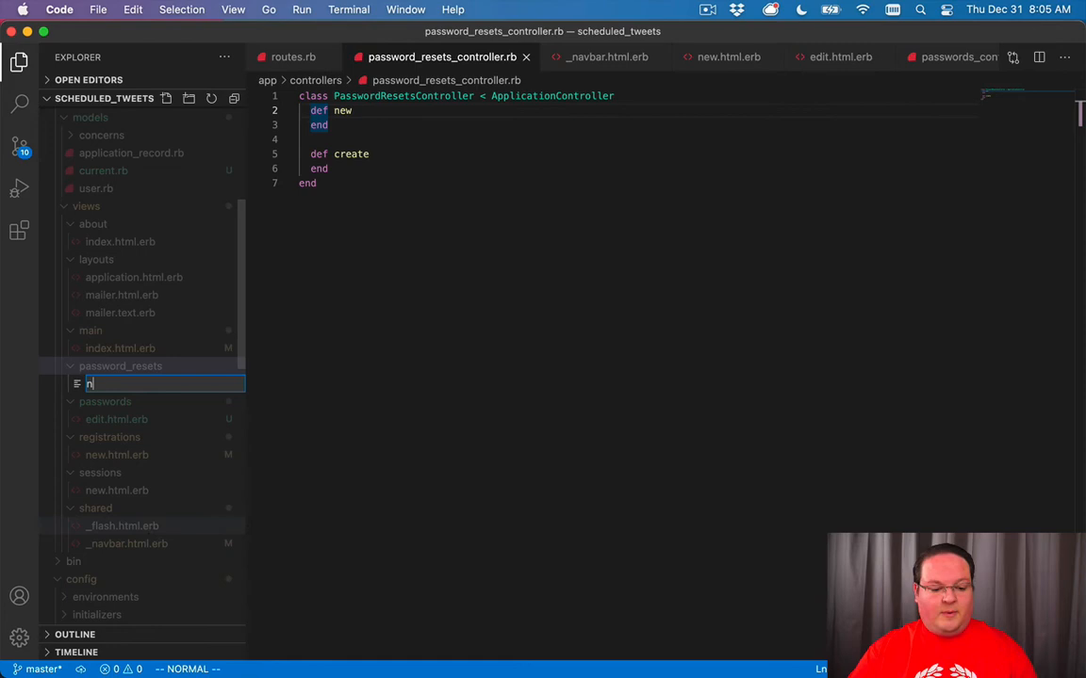
key("Enter")
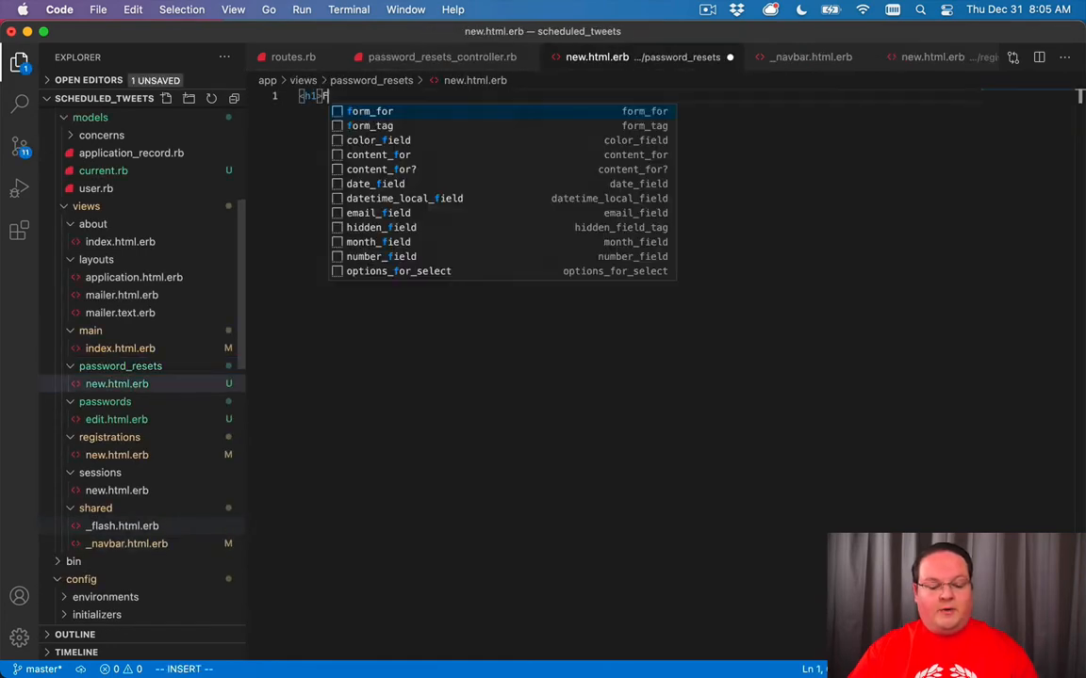
Step: Head the view 'Forgot your password?' and begin a form_with url: tag
type("Forgot your password?</h1>")
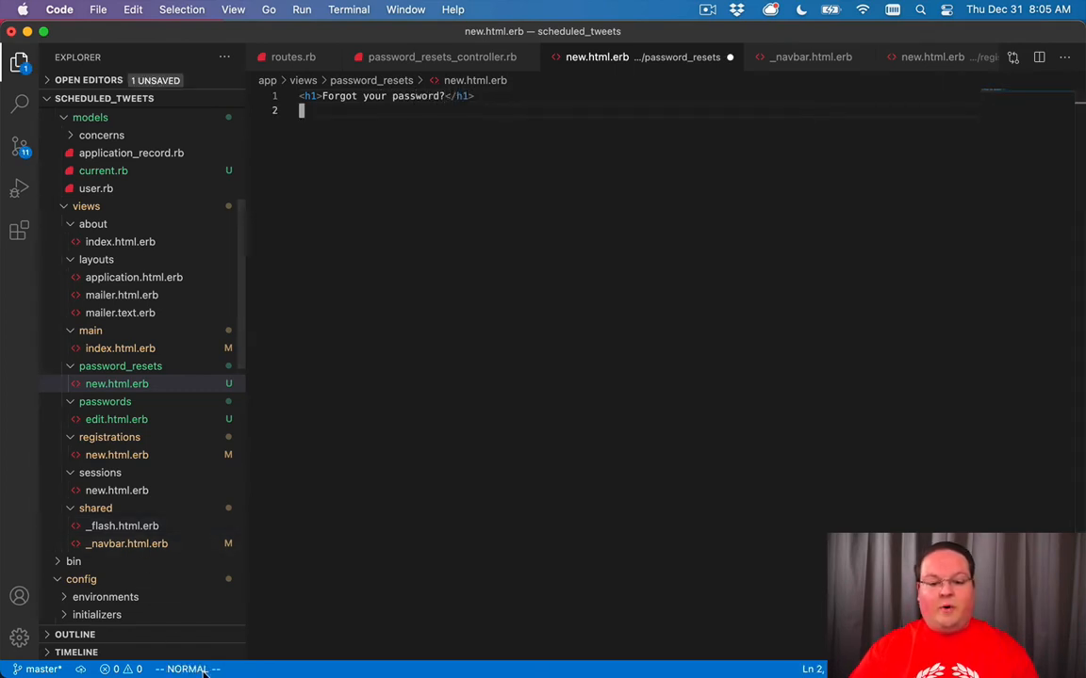
type("<%= f")
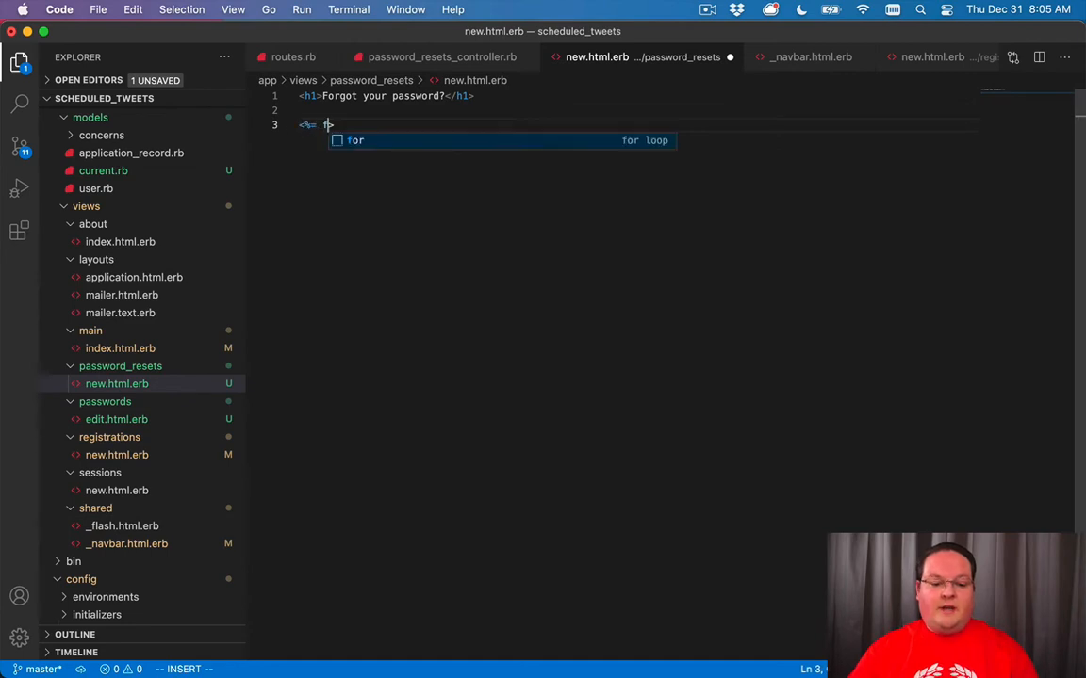
type("orm_with u")
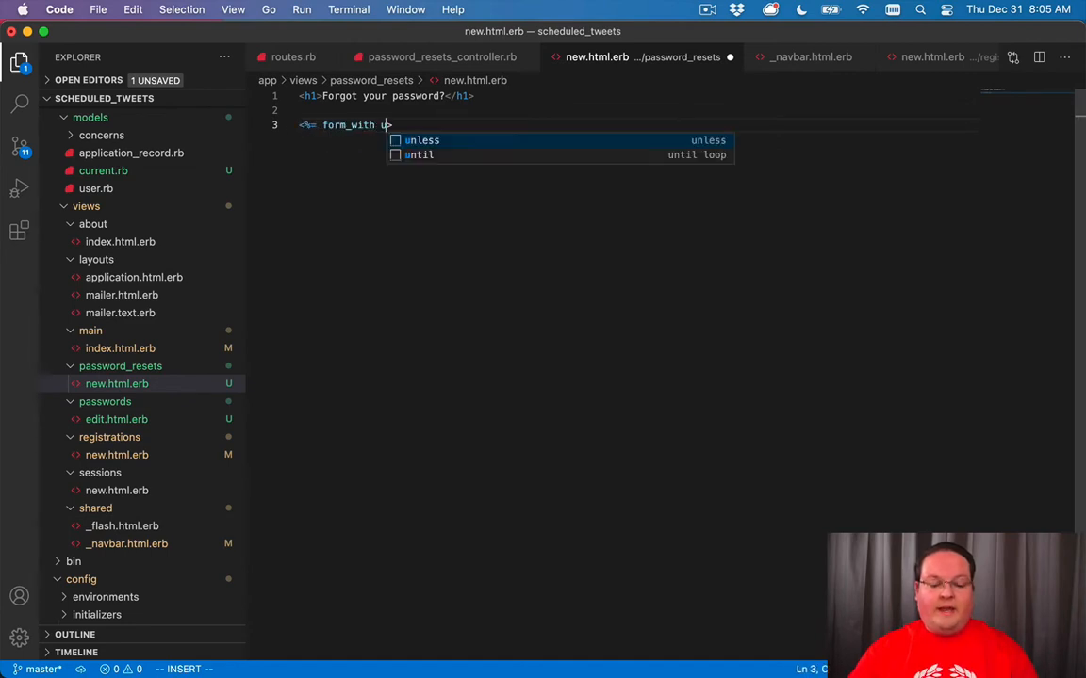
type("rl:")
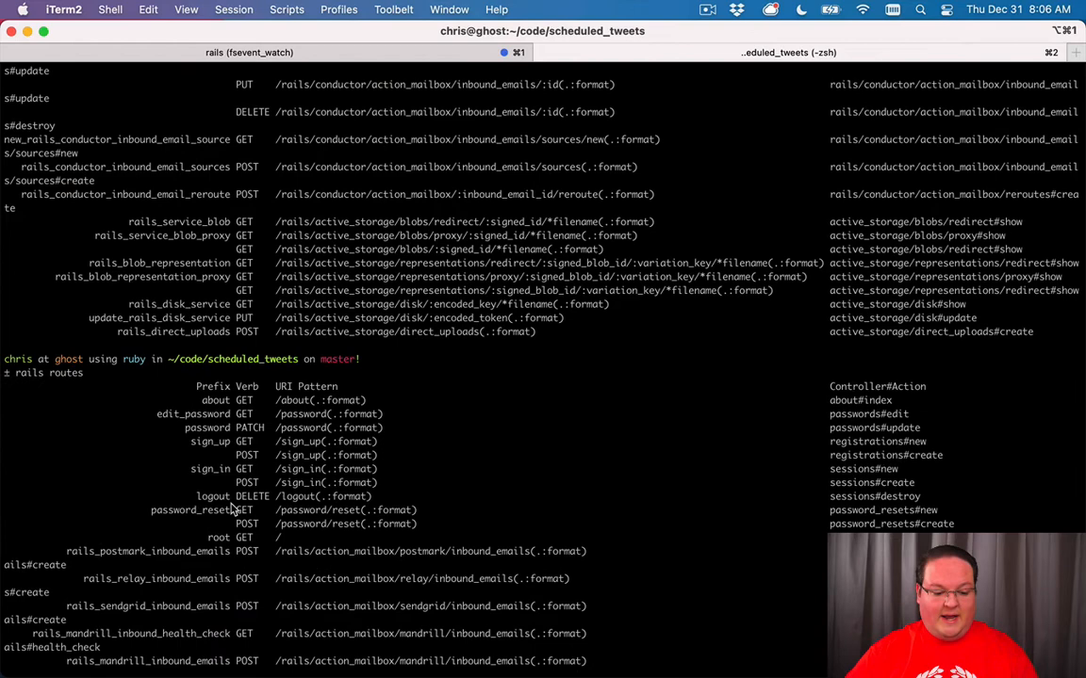
Step: Select the password_reset route name from the rails routes listing
double_click(189, 509)
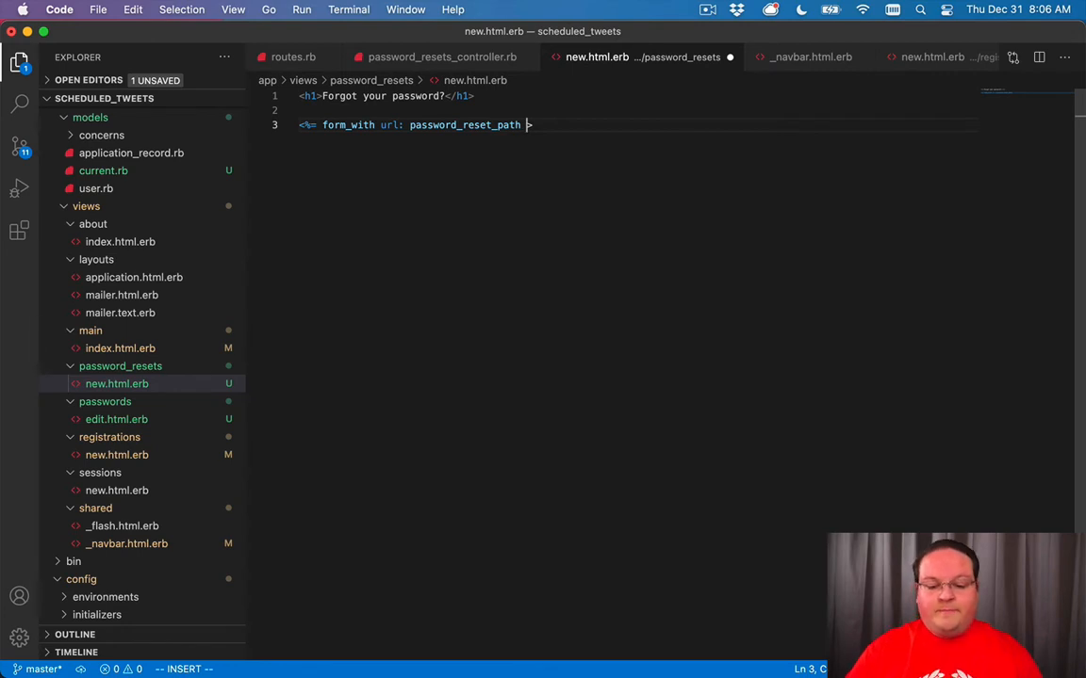
Step: Give the form a do |form| block, reusing the sign-up view's email field and submit markup
type("do |for")
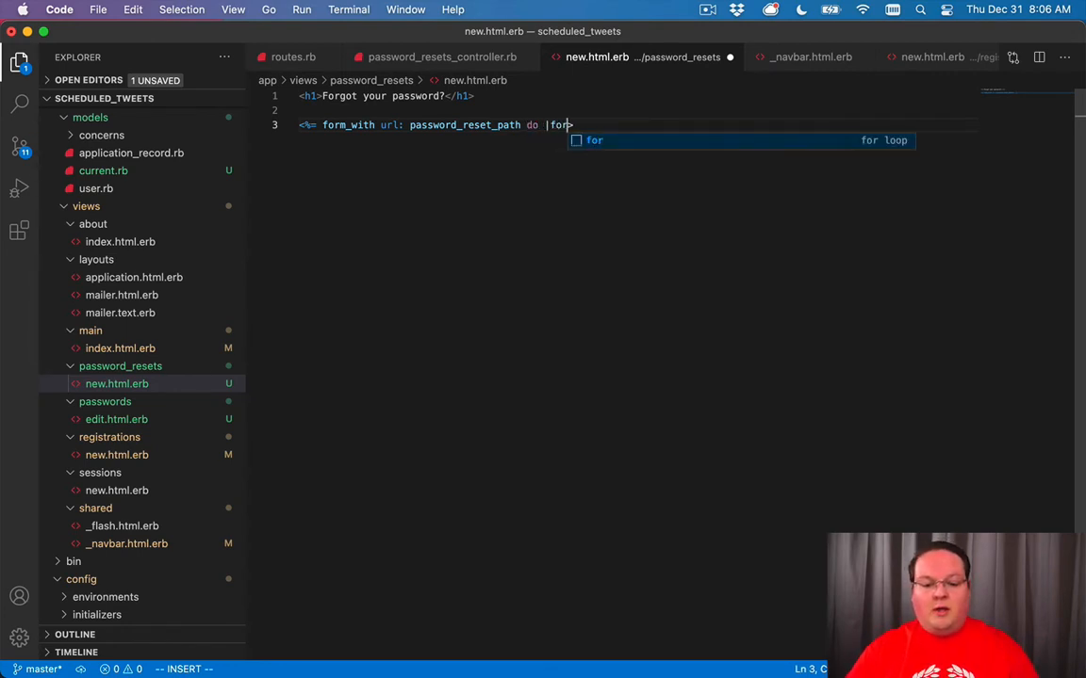
type("m| %")
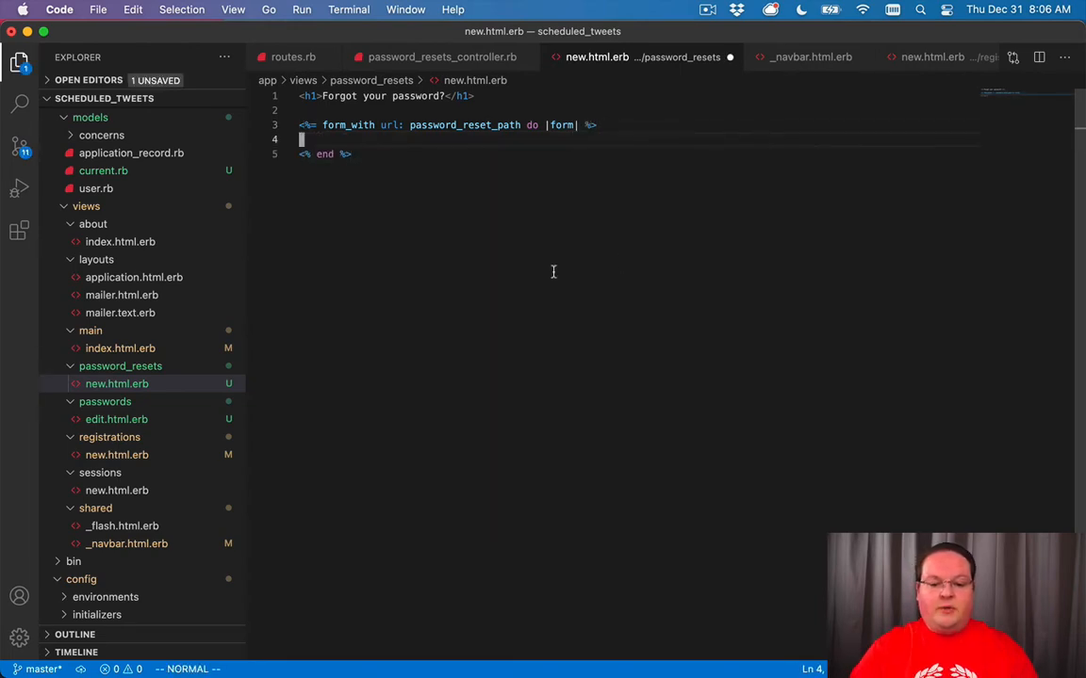
left_click(871, 56)
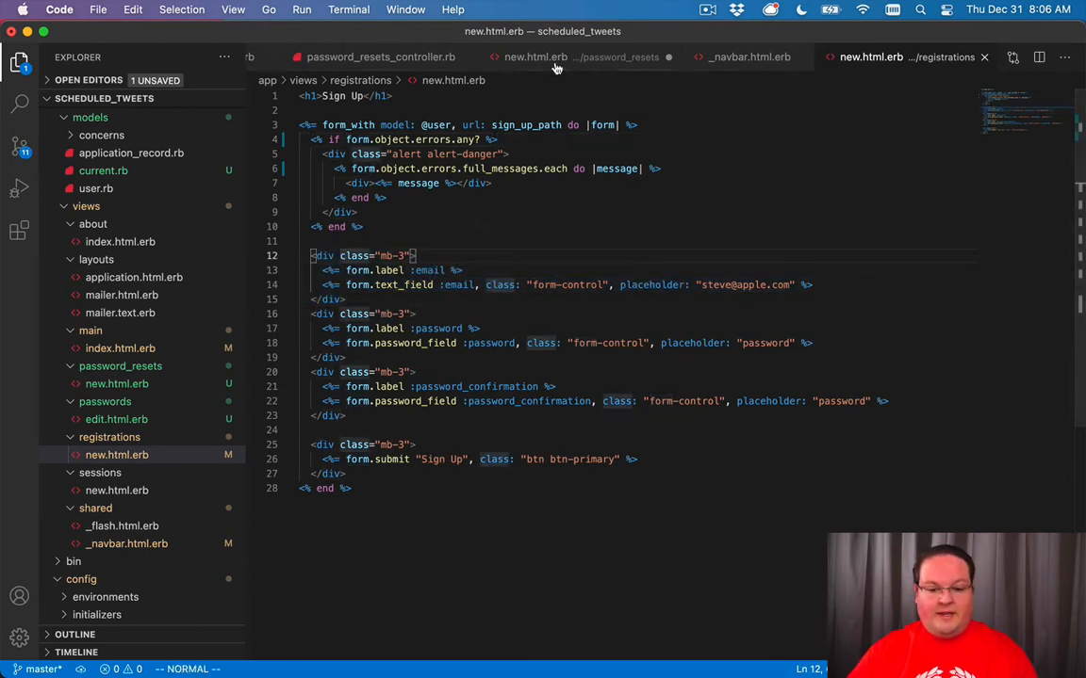
left_click(536, 57)
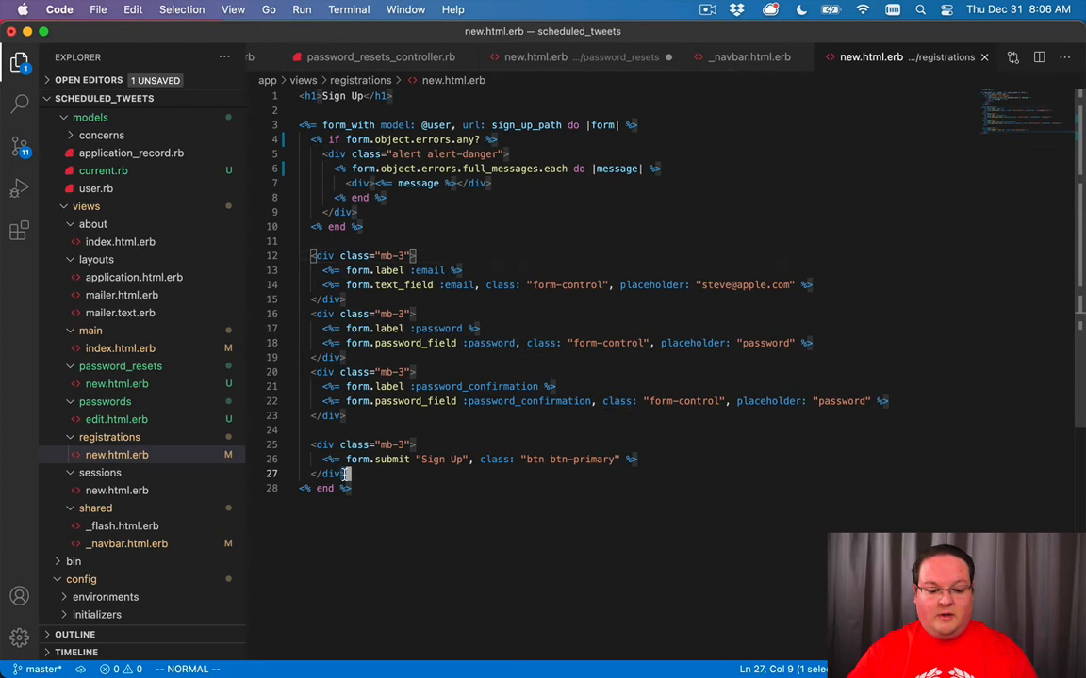
left_click(536, 57)
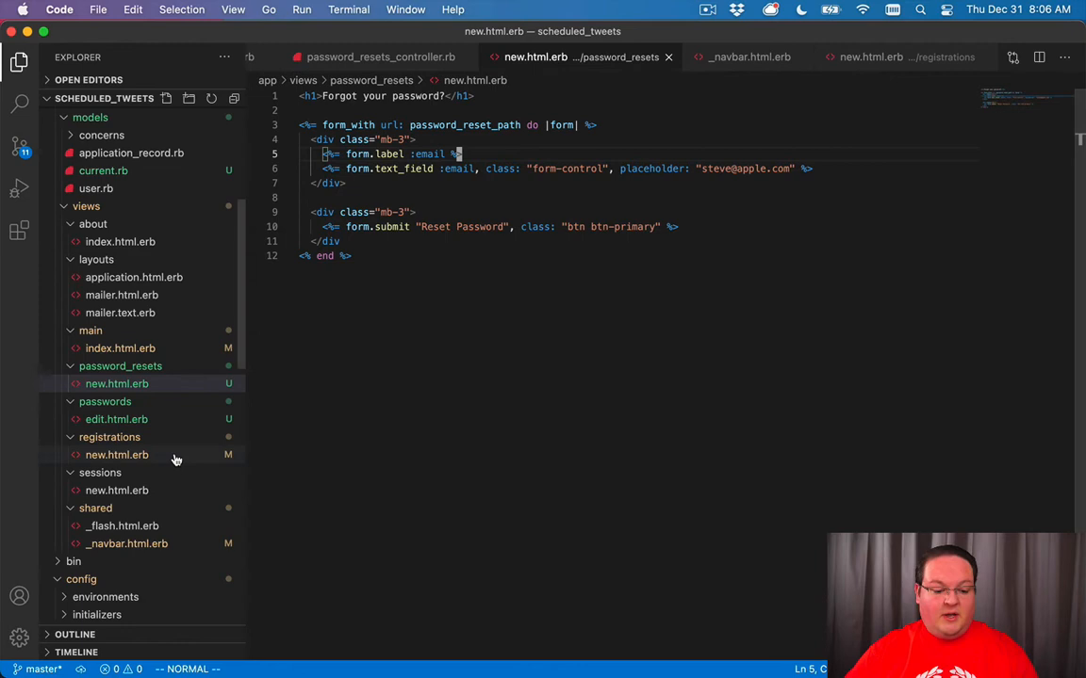
left_click(117, 491)
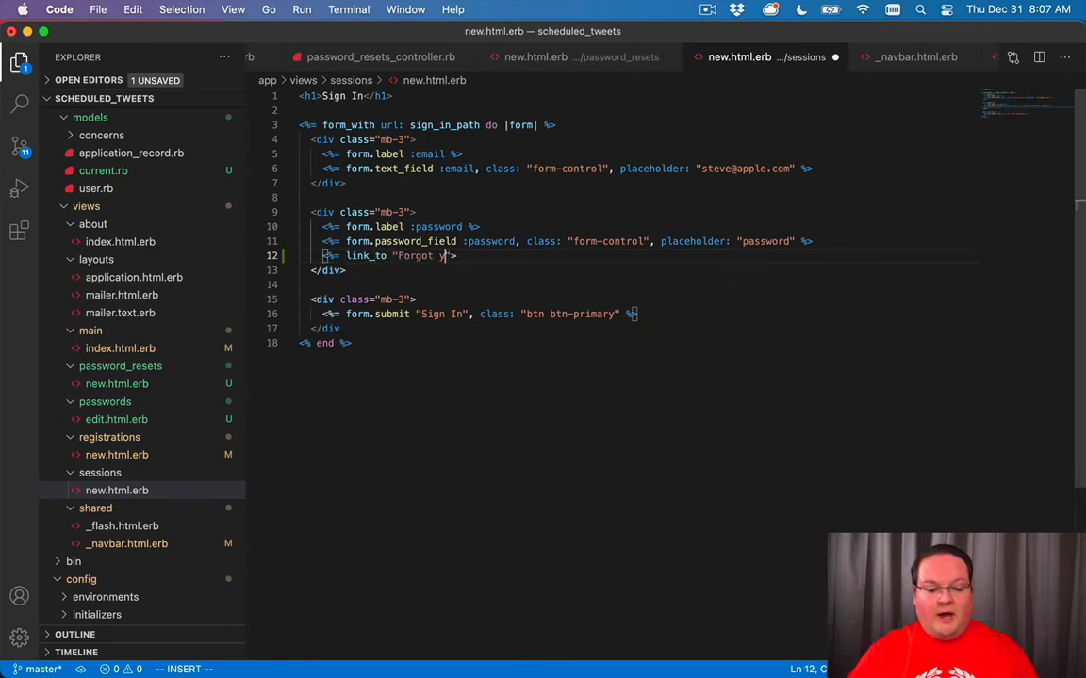
Step: Add link_to "Forgot your password?", password_reset_path under the sign-in password field
type("your password?\"")
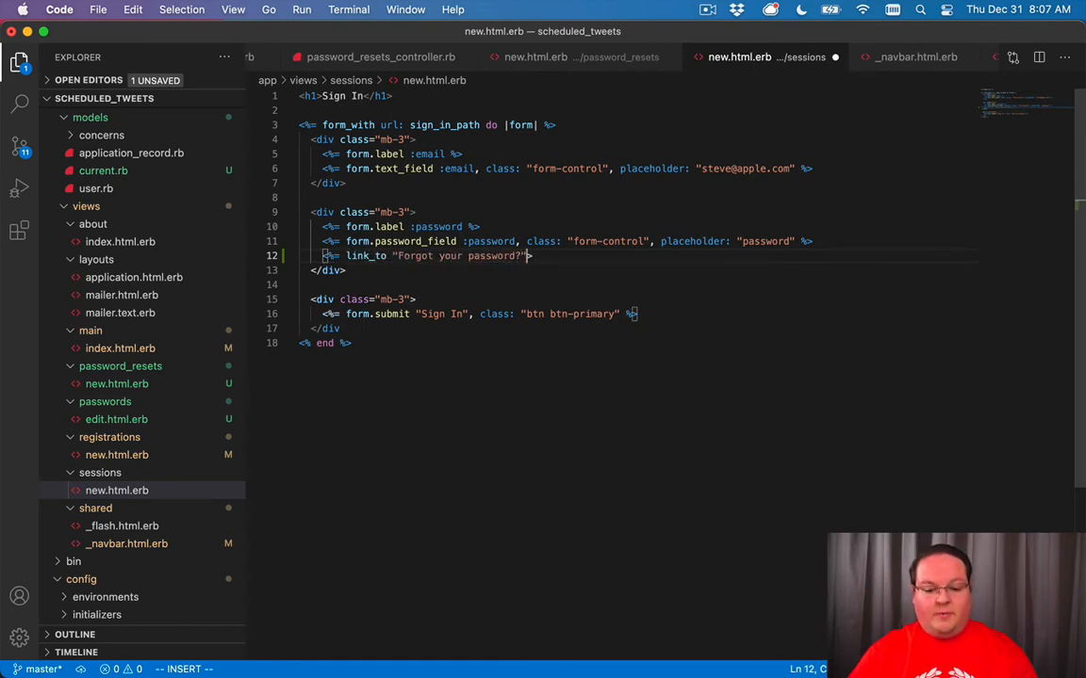
type(", password_reset_pa")
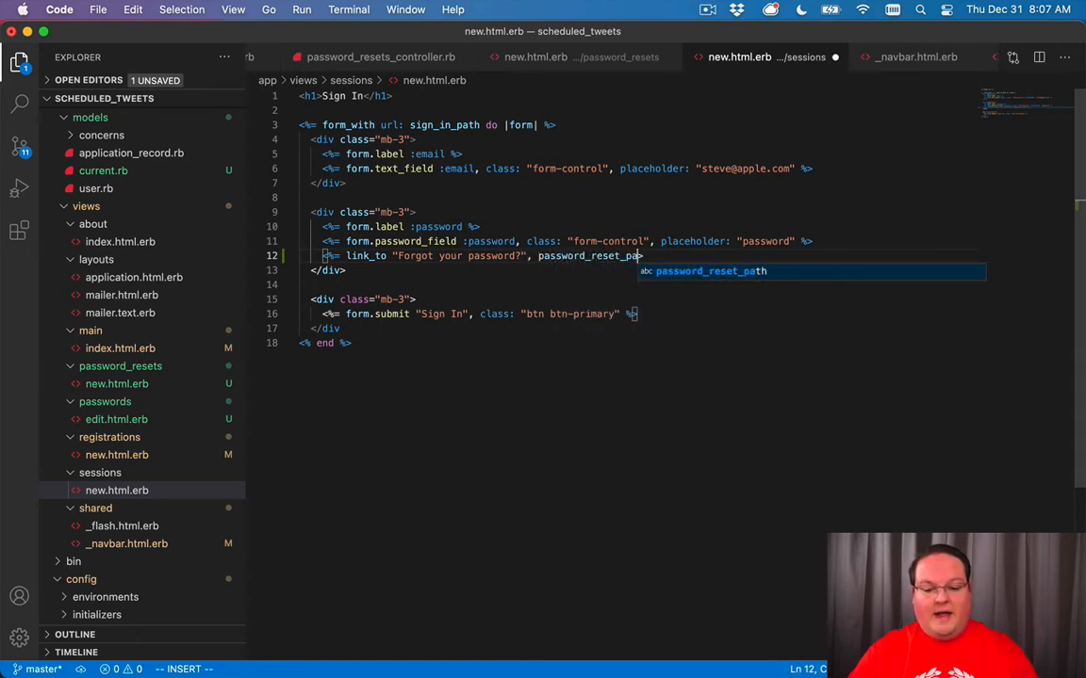
key("Escape")
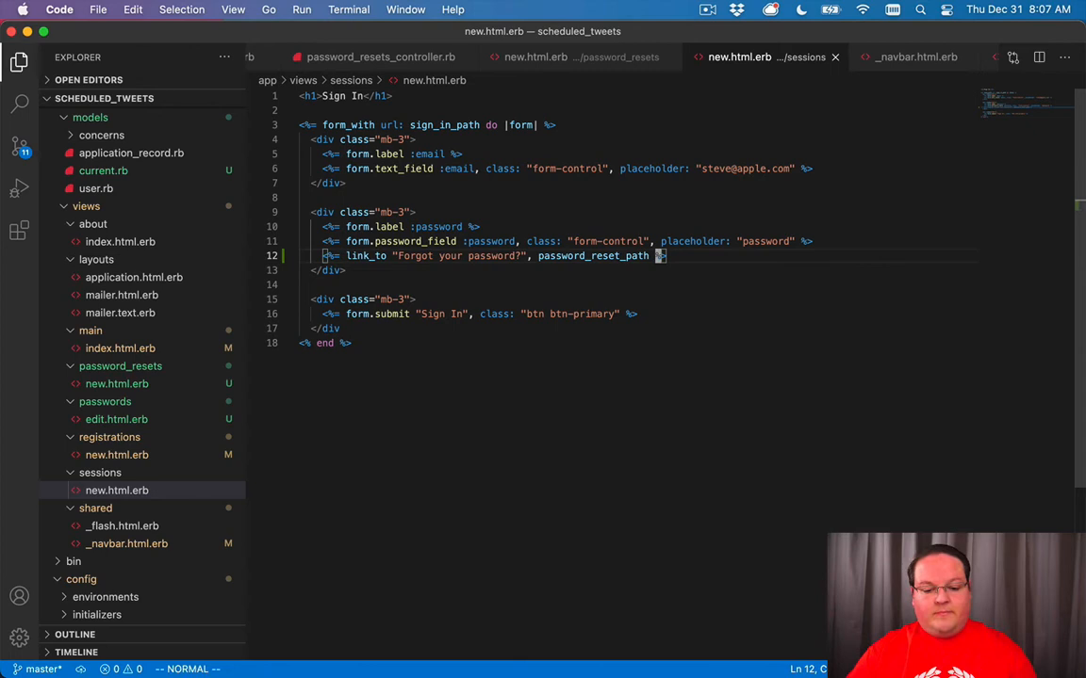
left_click(336, 39)
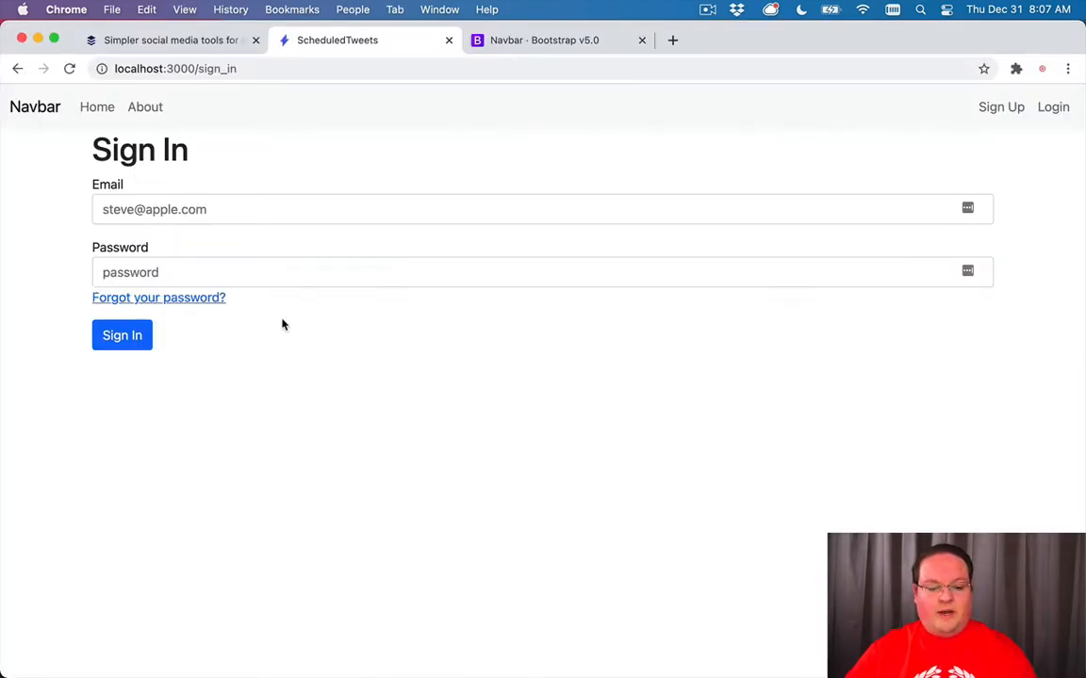
mouse_move(158, 298)
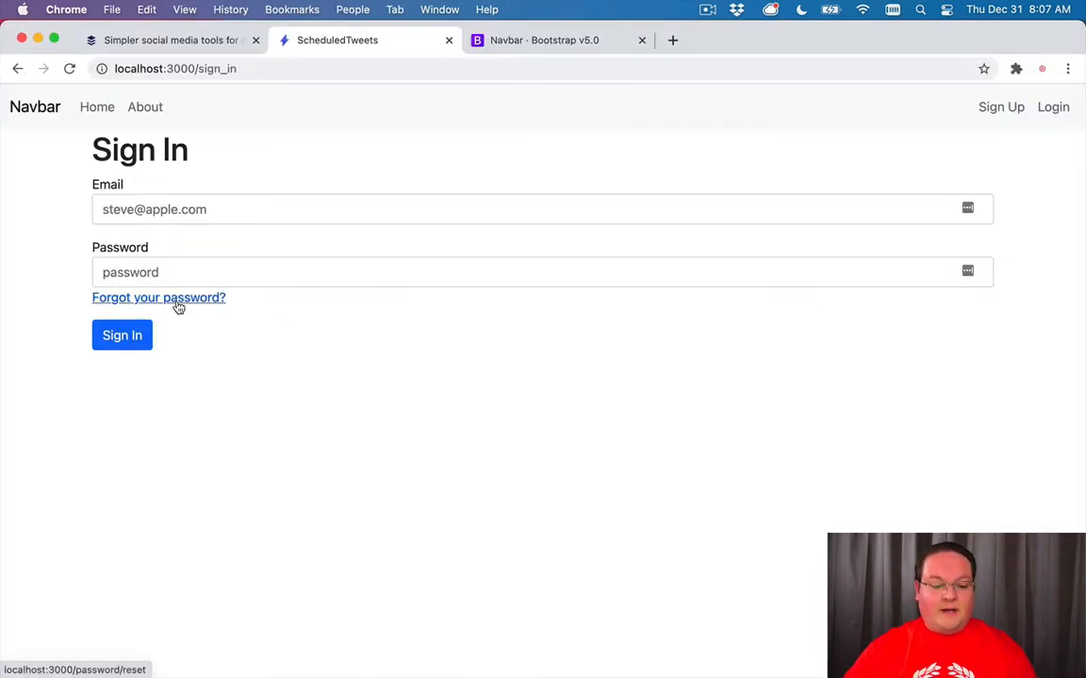
Step: Follow the Forgot your password? link to /password/reset and check its email form
left_click(158, 297)
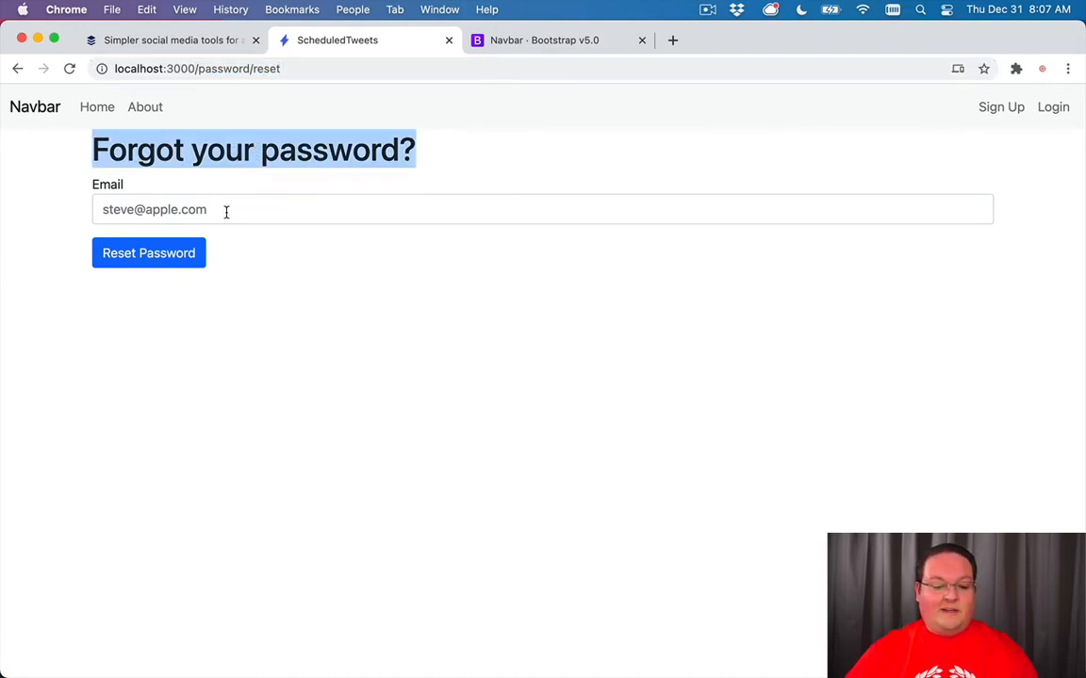
left_click(543, 210)
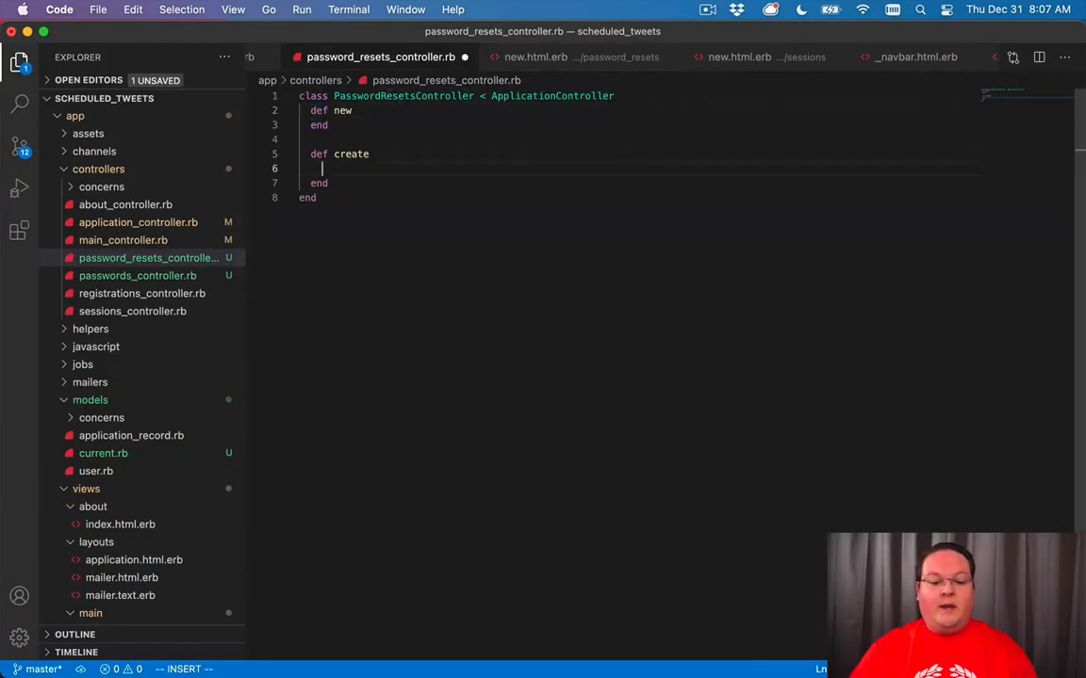
type("@user = User.")
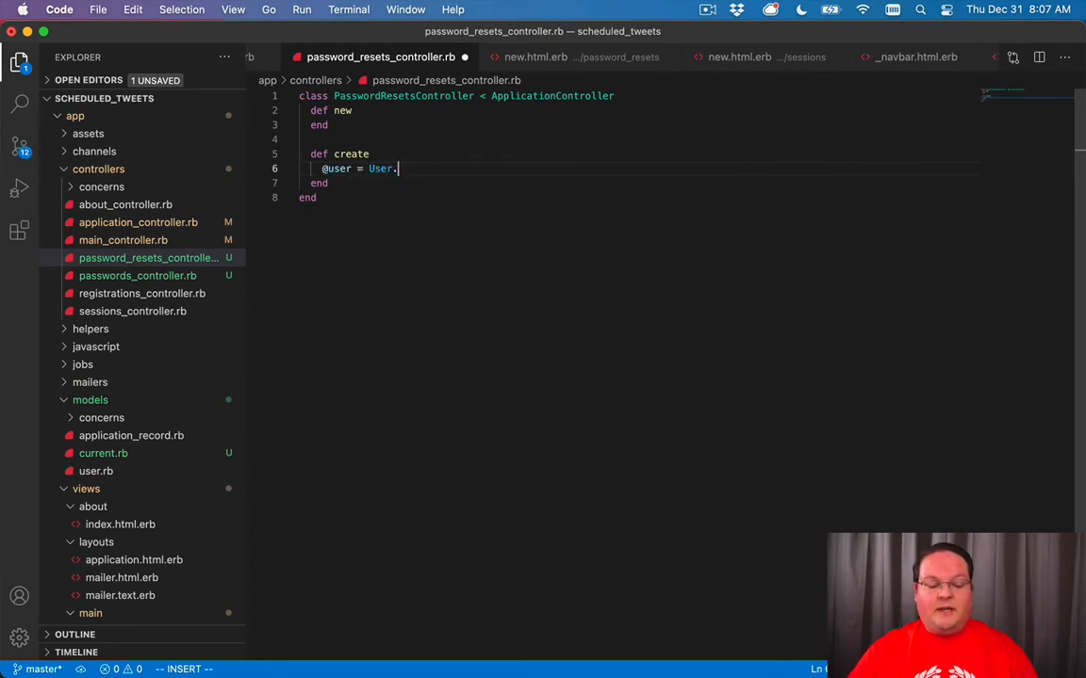
type("find_by(email")
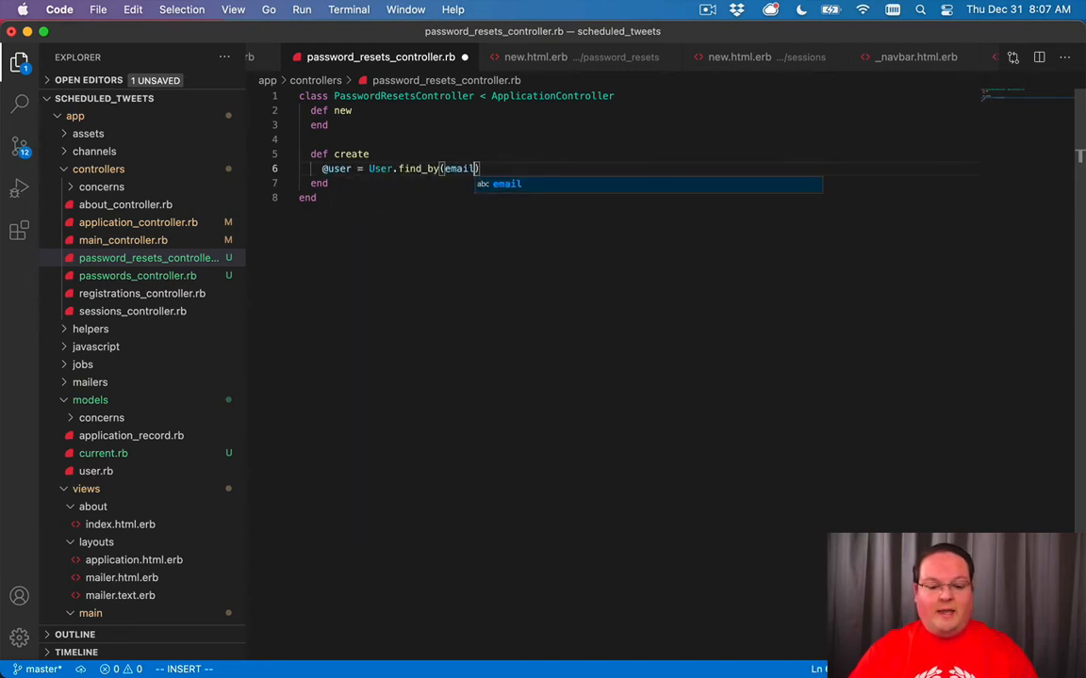
type(": params")
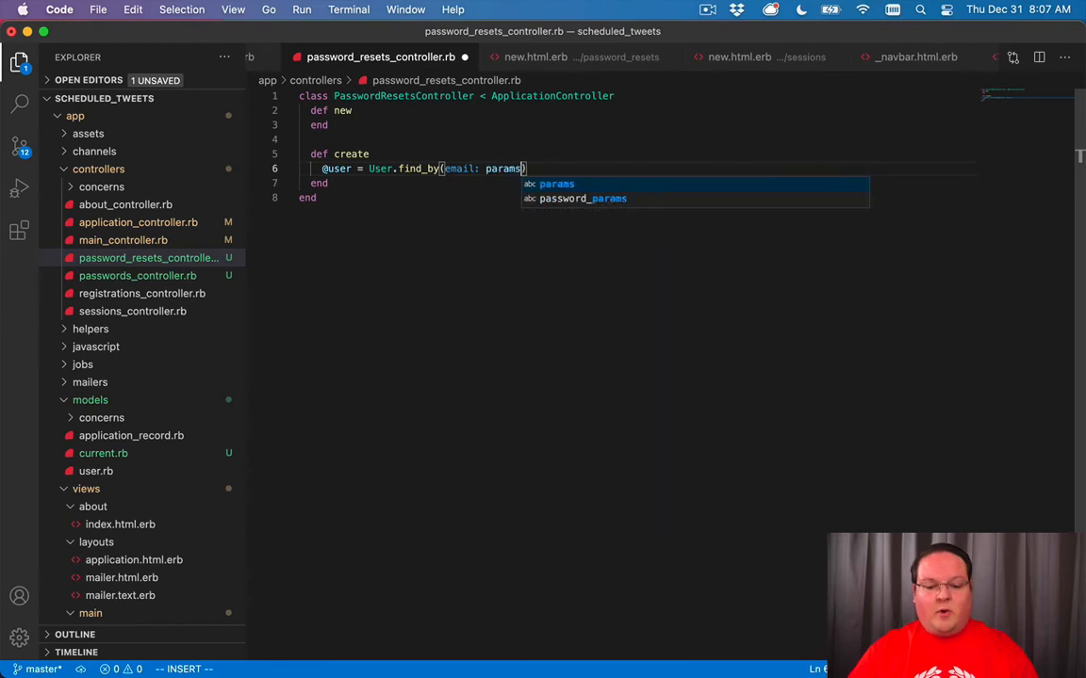
type("[:email]")
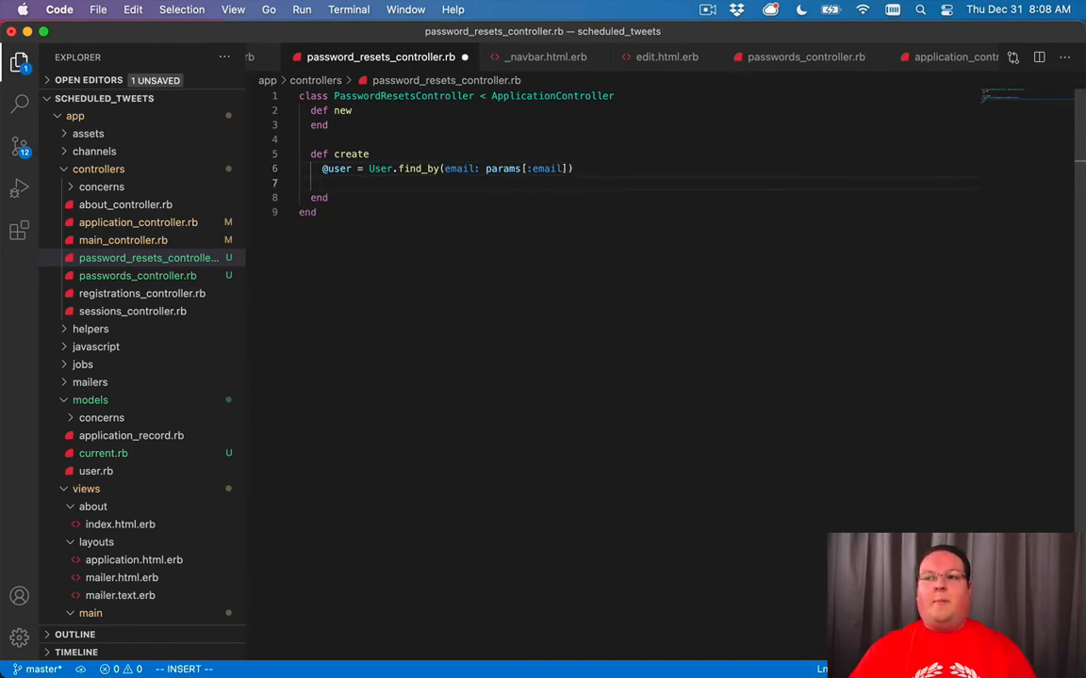
type("if")
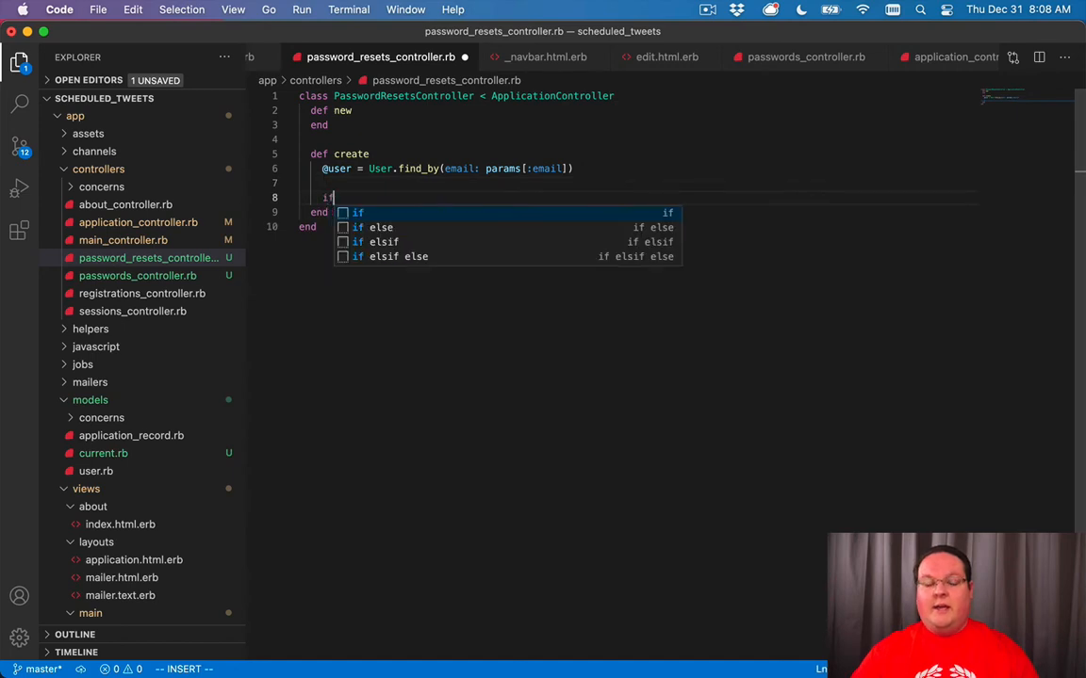
type("@user.present?")
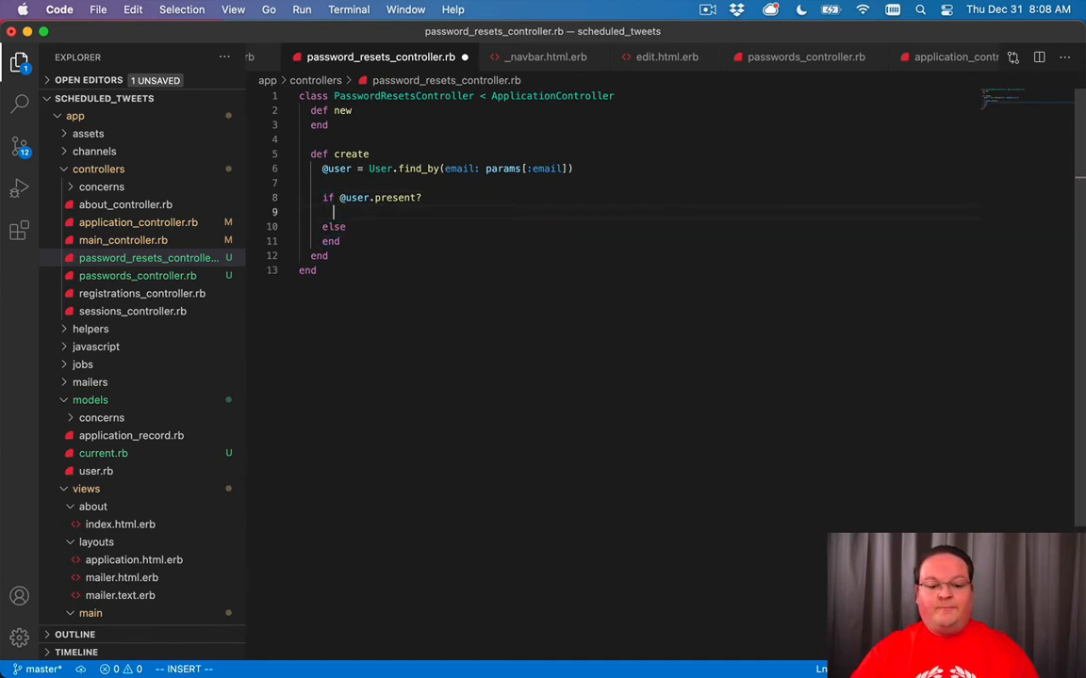
type("# s")
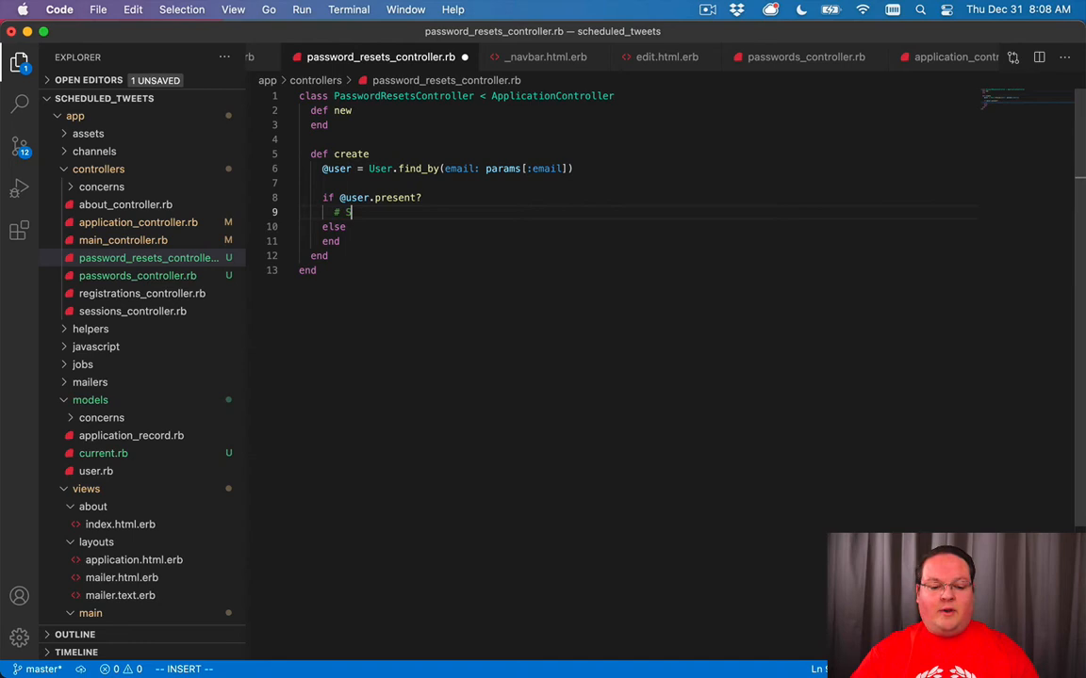
type("end email")
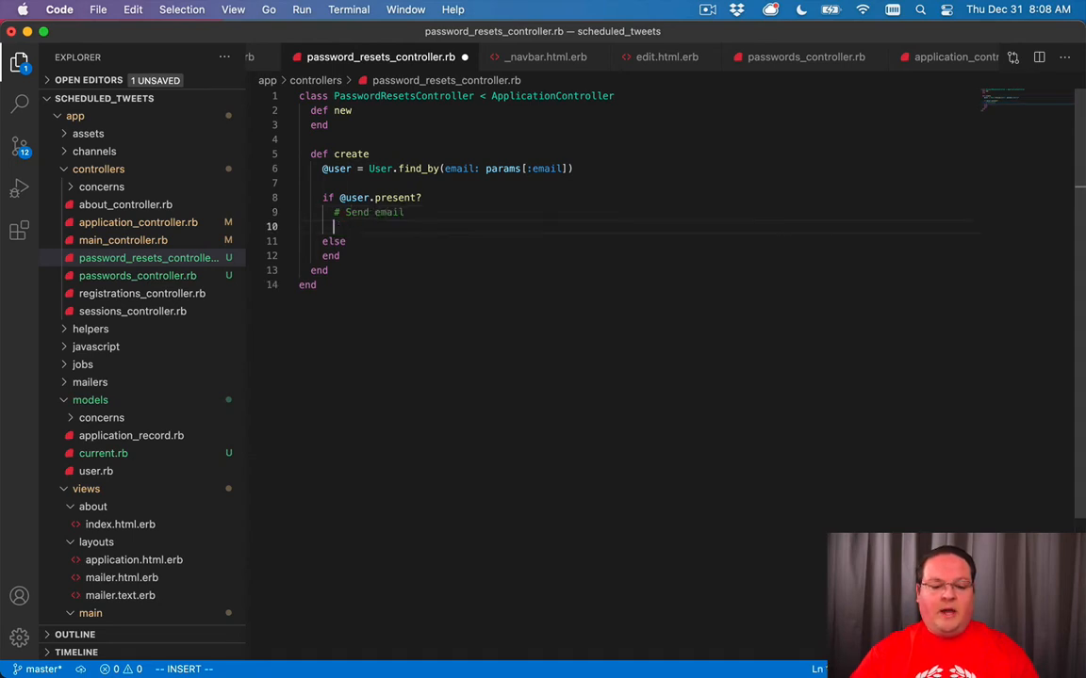
Step: Write the redirect_to root_path generic 'we have sent a link' notice, then cut it from the if branch
type("redirect_to root_path")
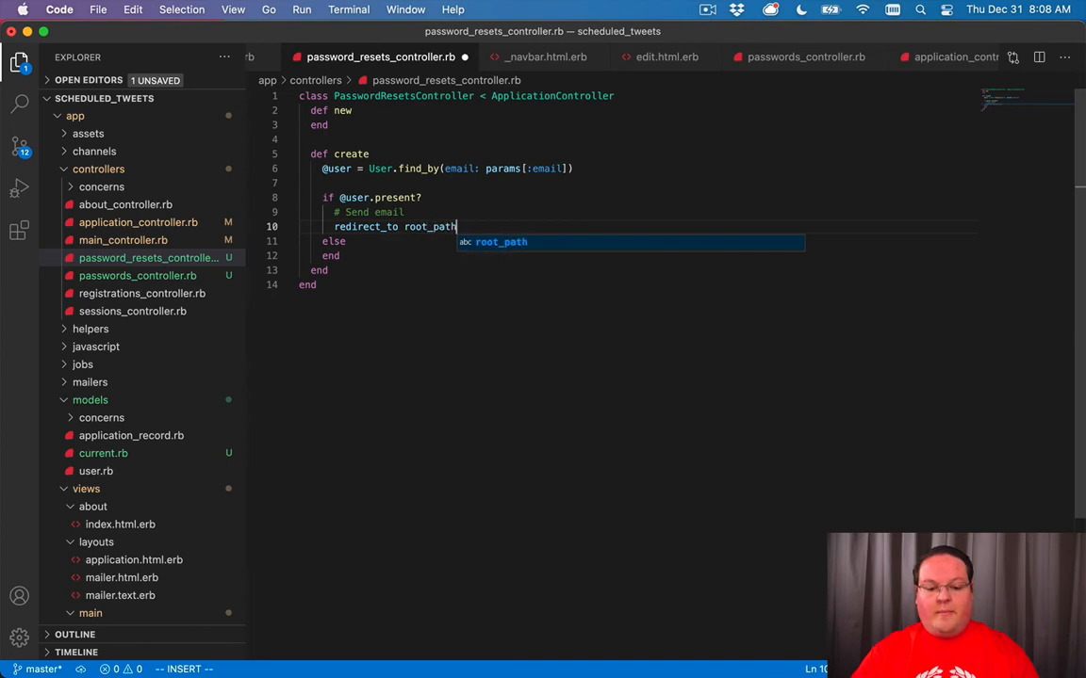
type(", notice: \"If an account with that email was found, we")
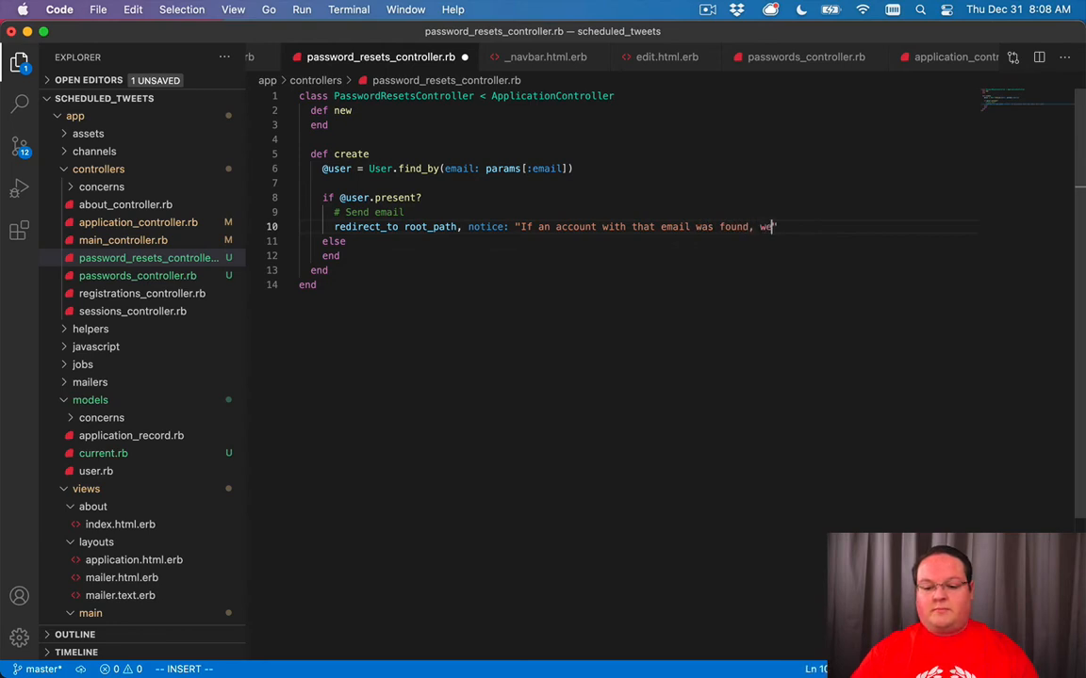
type("have")
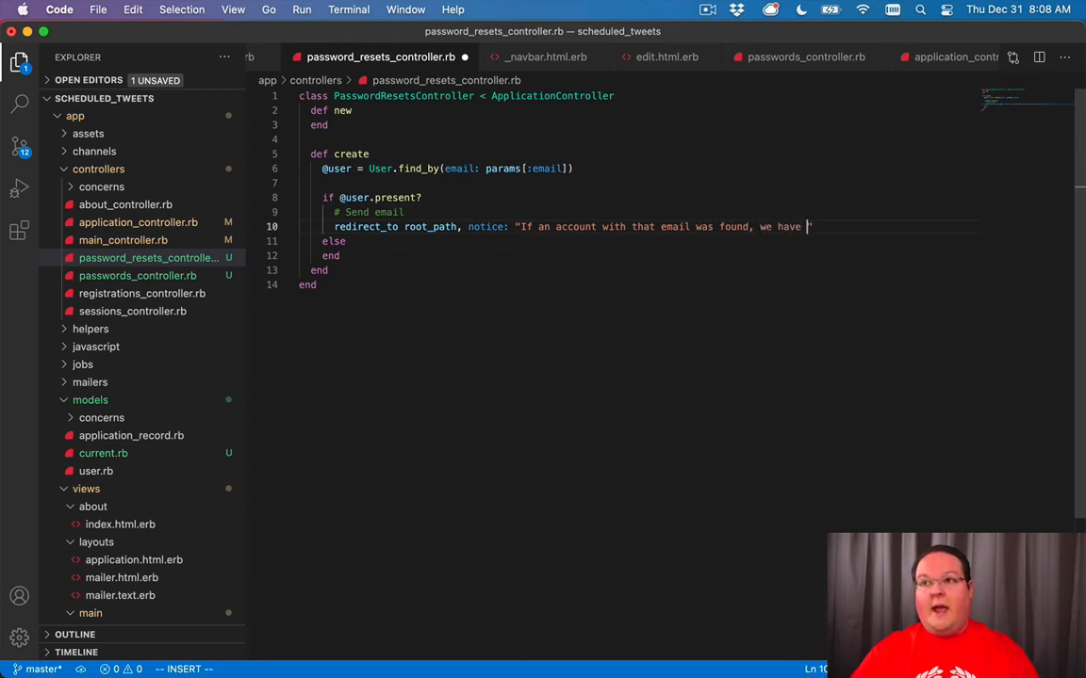
type("sent a link to rse")
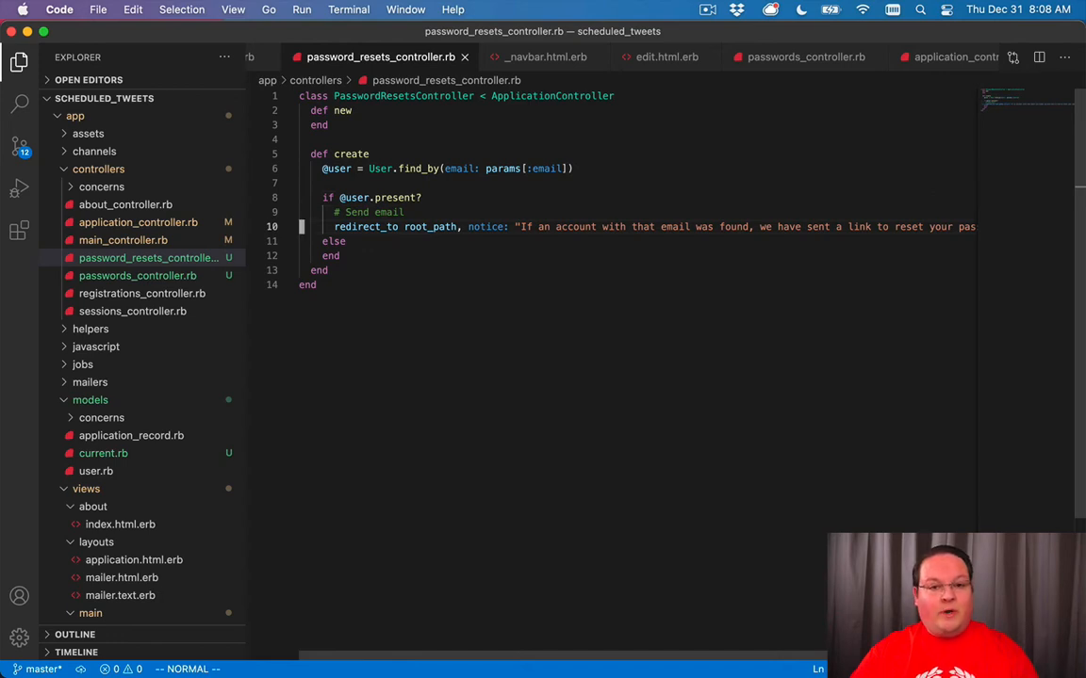
key("V")
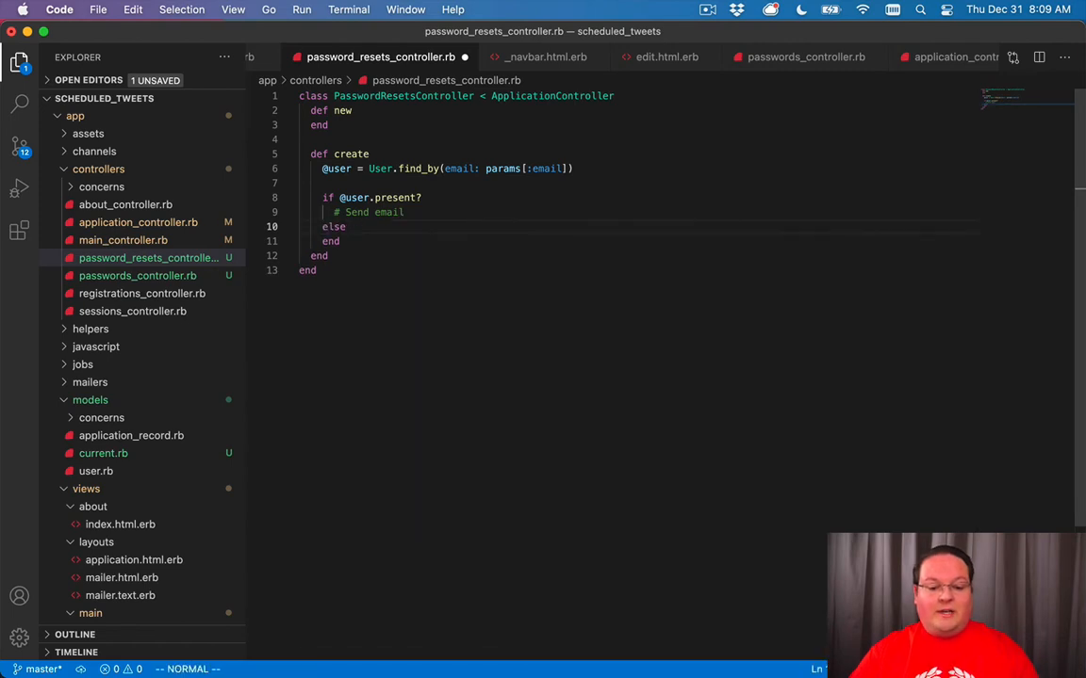
Step: Place redirect_to root_path with the 'If an account with that email was found' notice after the if block
type("redirect_to root_path, notice: \"If an account with that email was found, we have sent a link to reset your password\"")
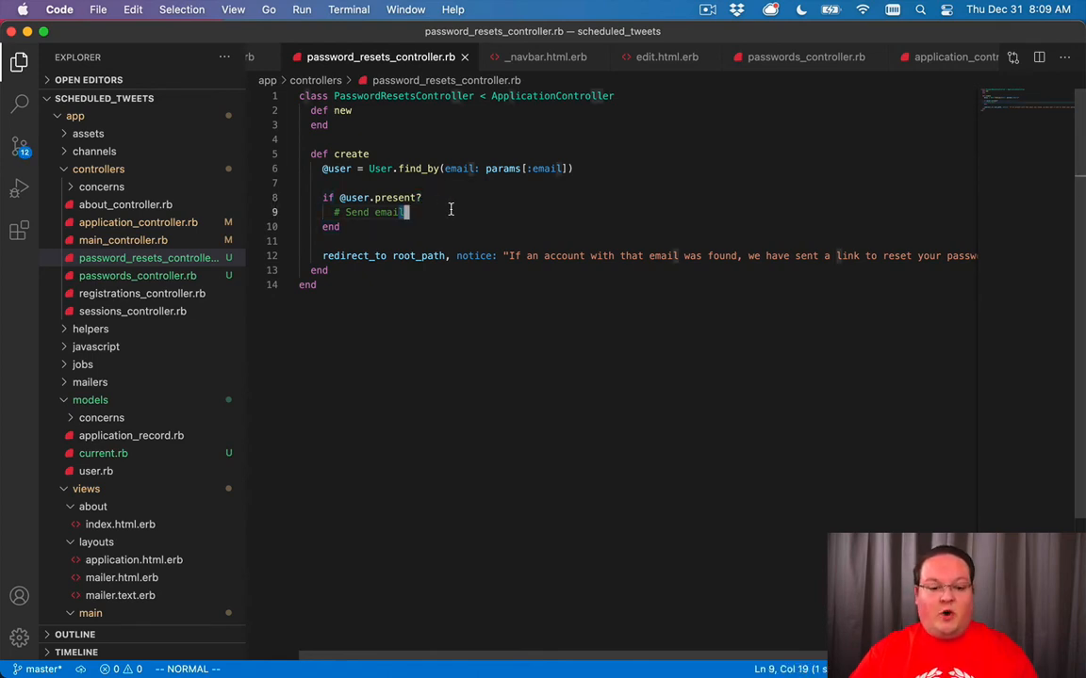
key("cmd+tab")
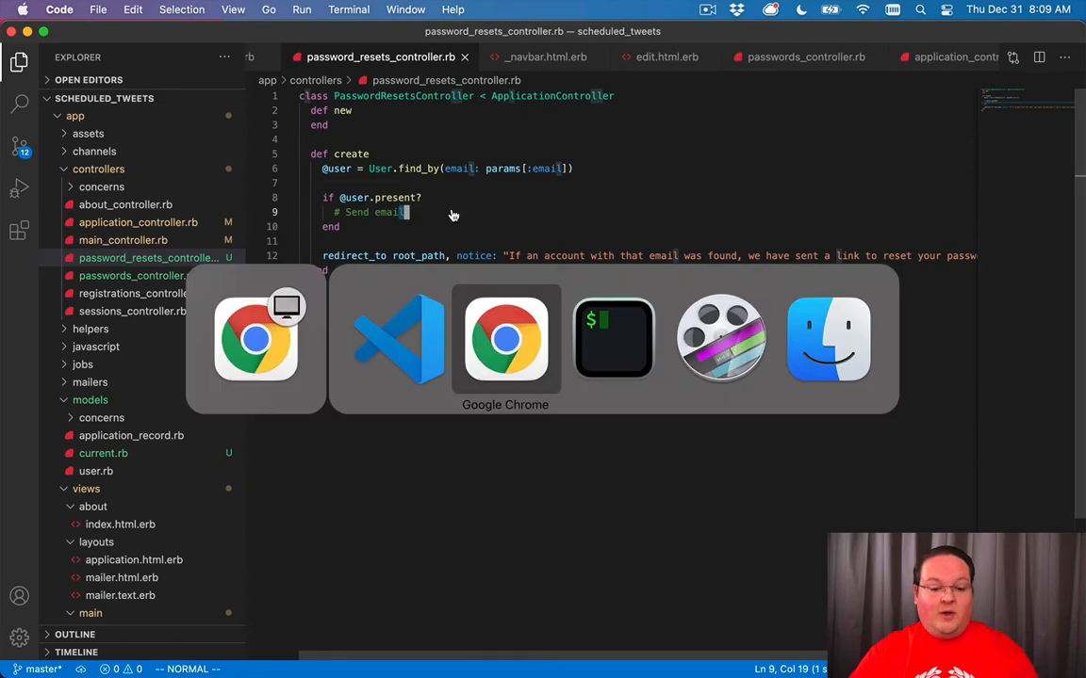
Step: Run rails g mailer Password reset, correcting a mistyped User name, and select the generated mailer's path
left_click(613, 339)
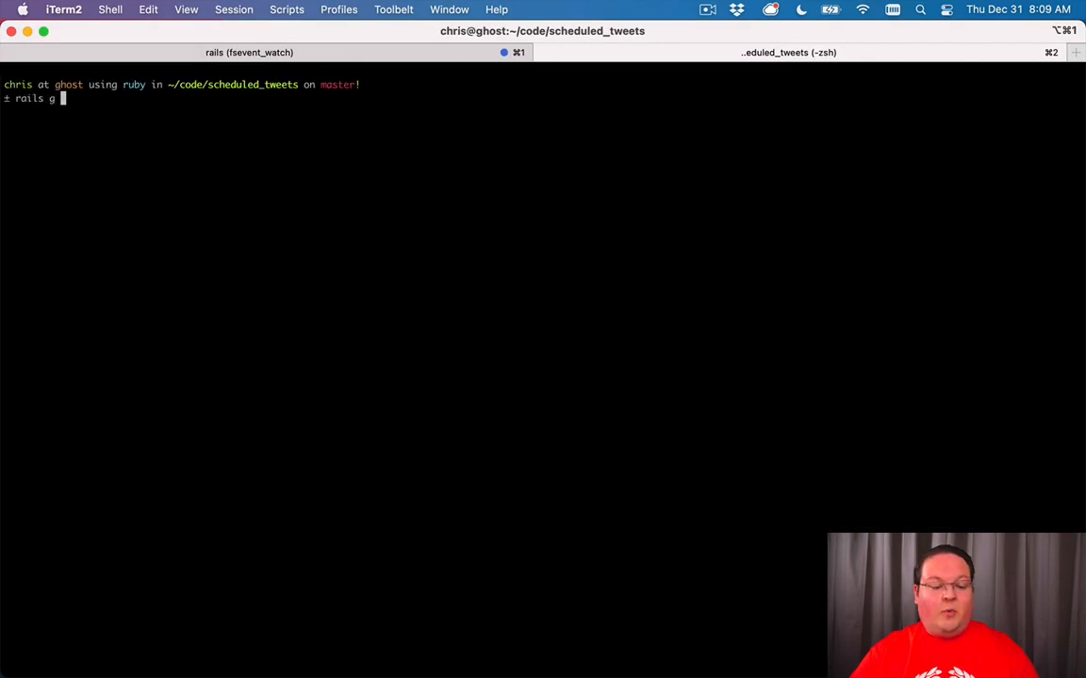
type("mailer")
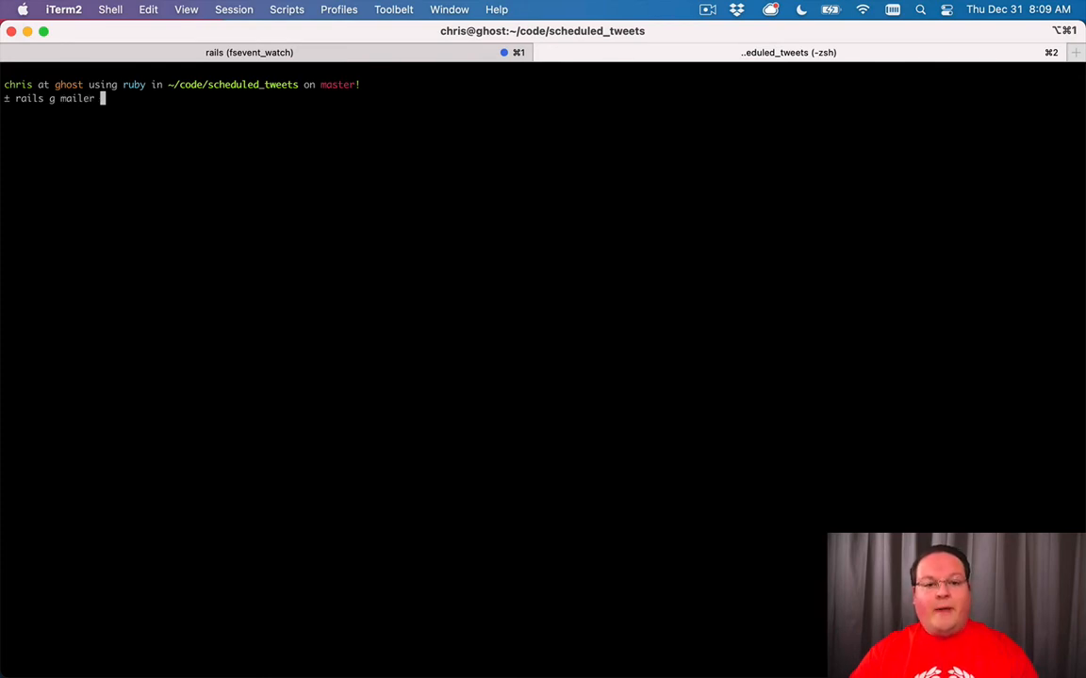
type("User")
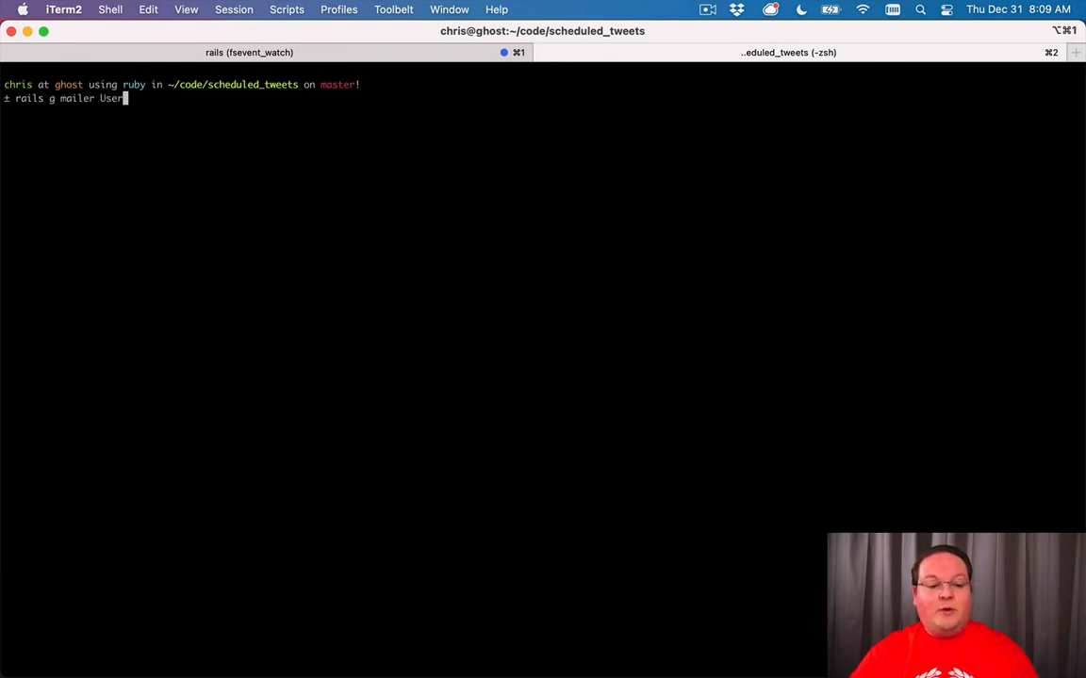
type("\" \"")
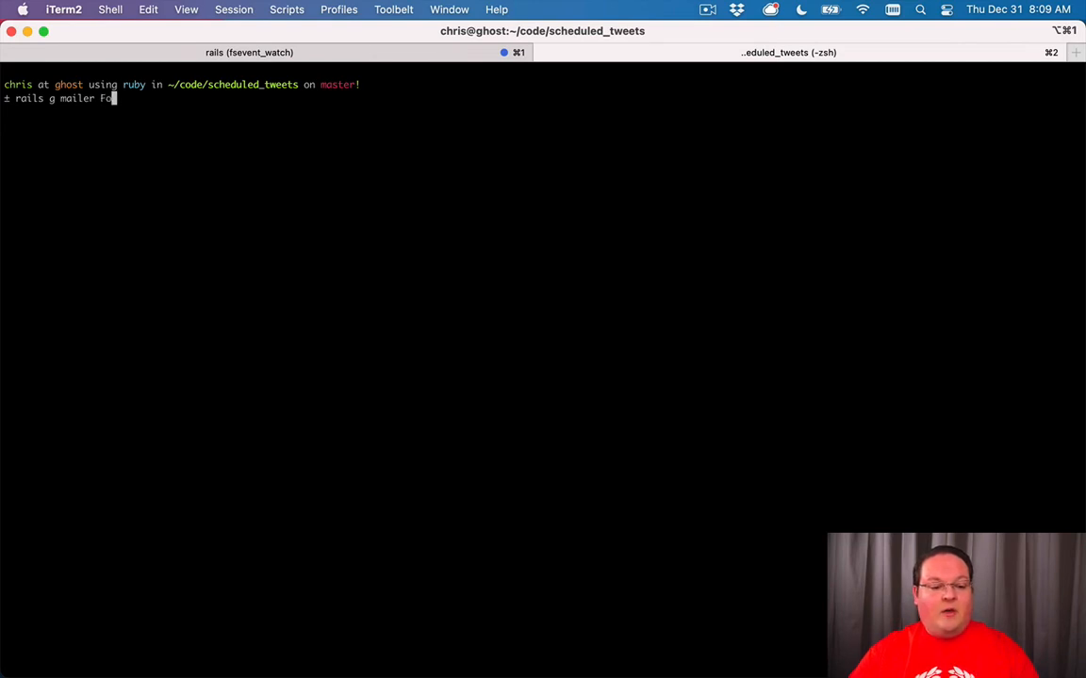
key("Backspace")
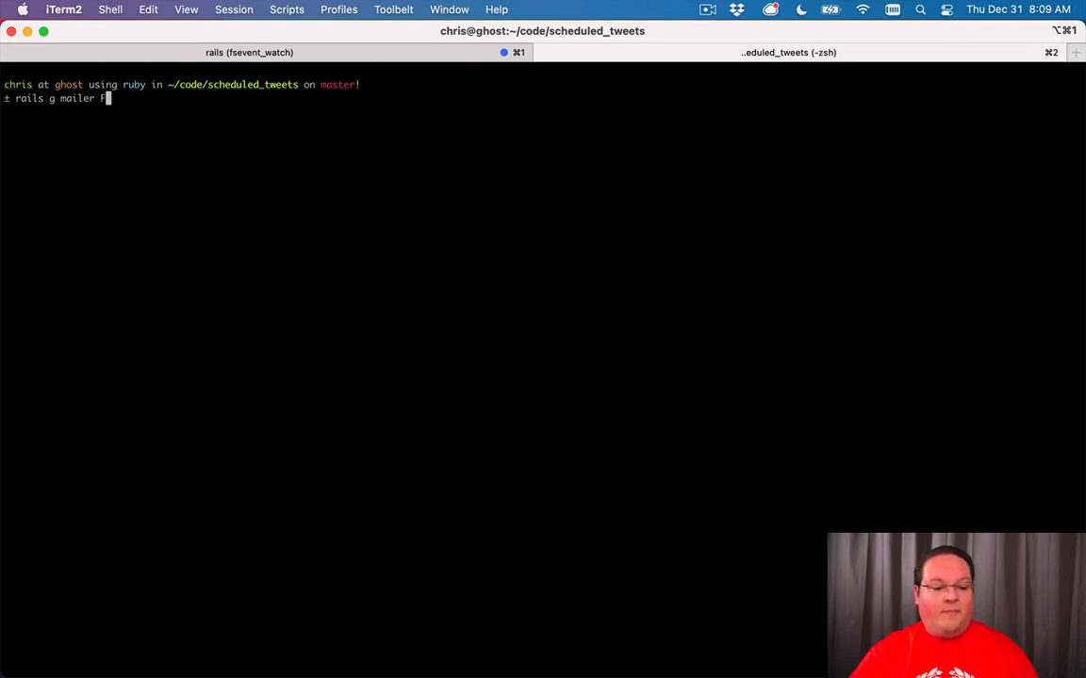
type("Password")
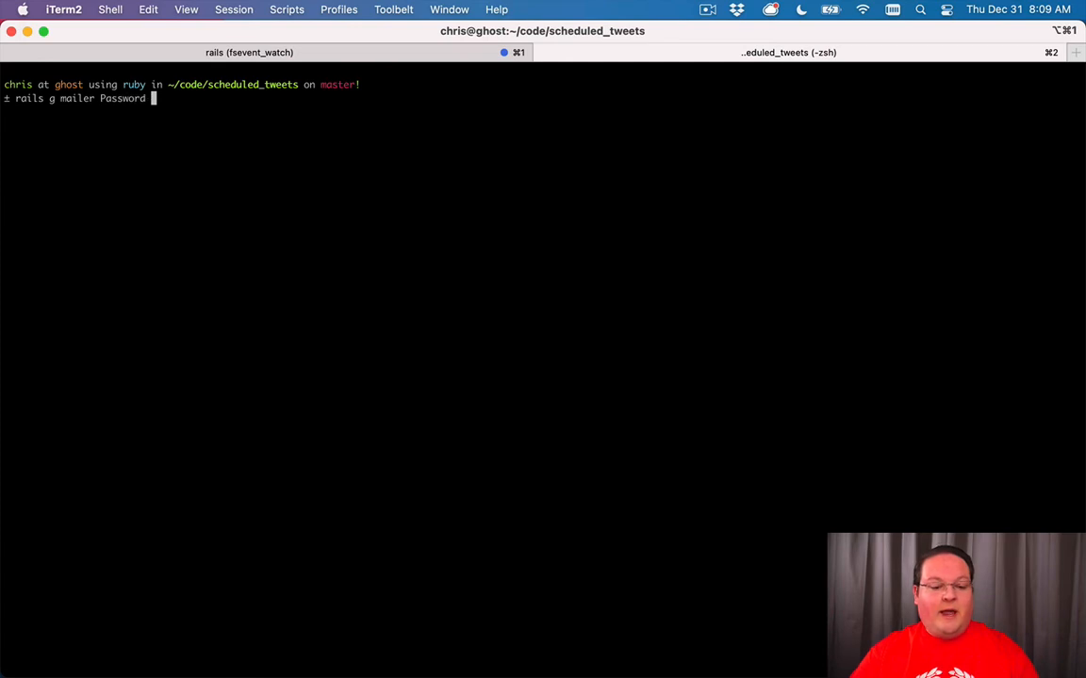
type("reset")
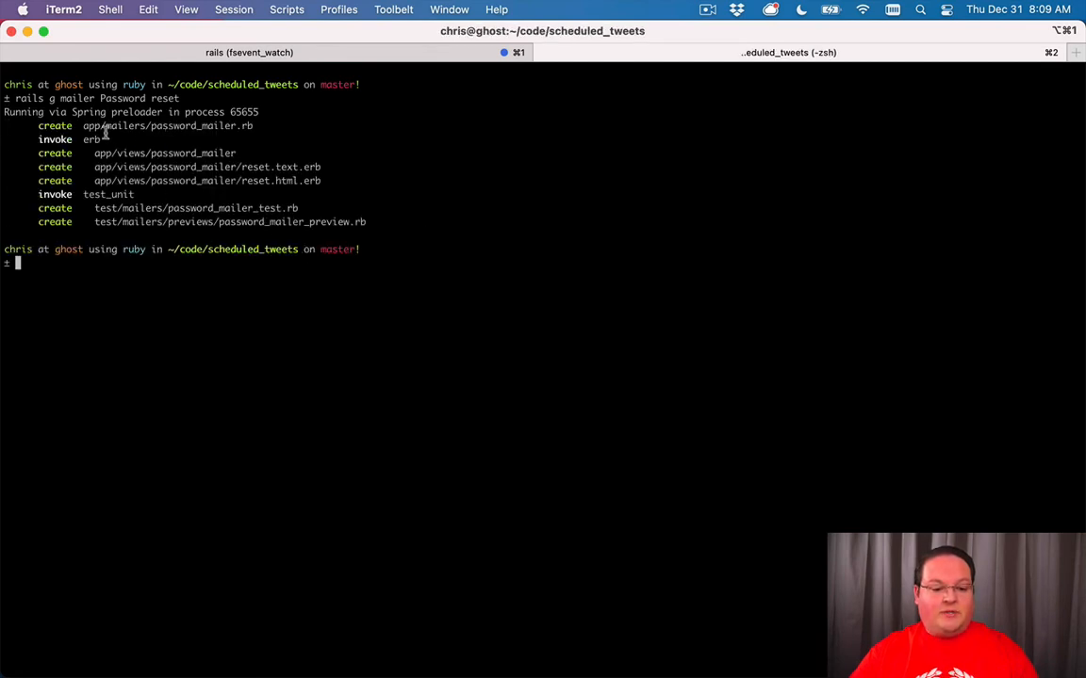
double_click(168, 124)
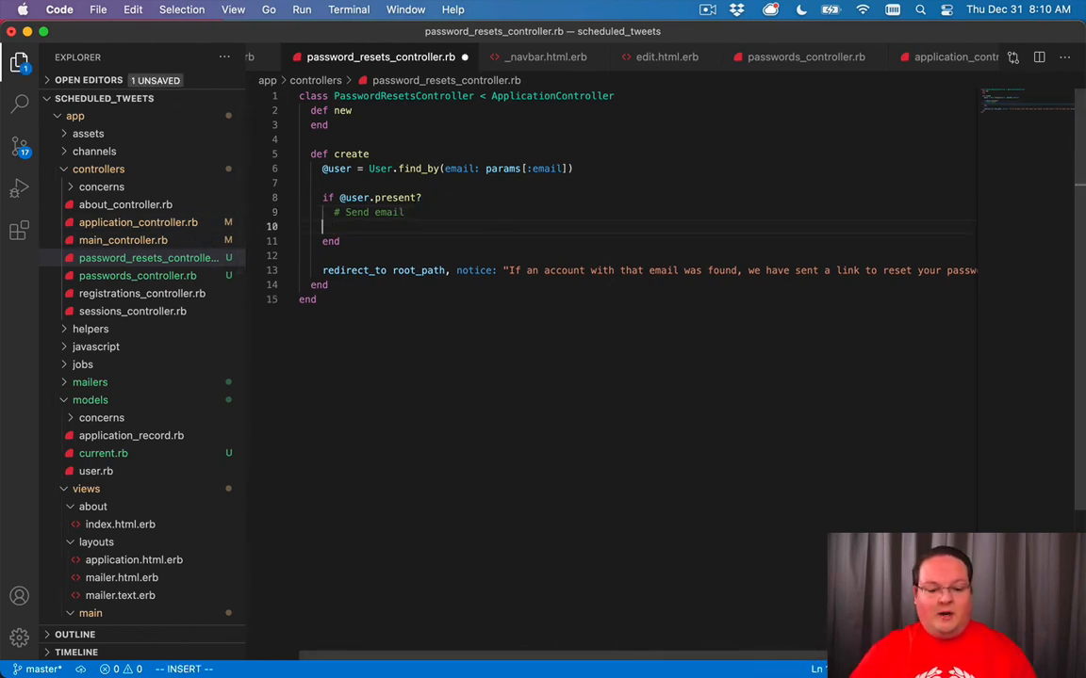
key("Escape")
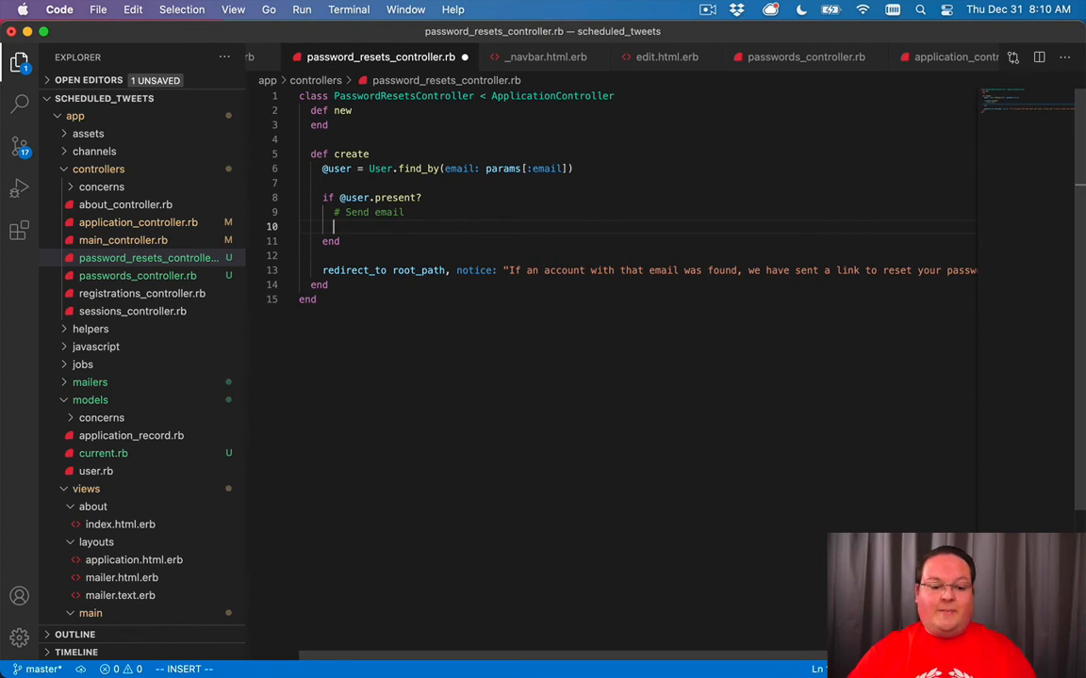
type("PasswordMailer.")
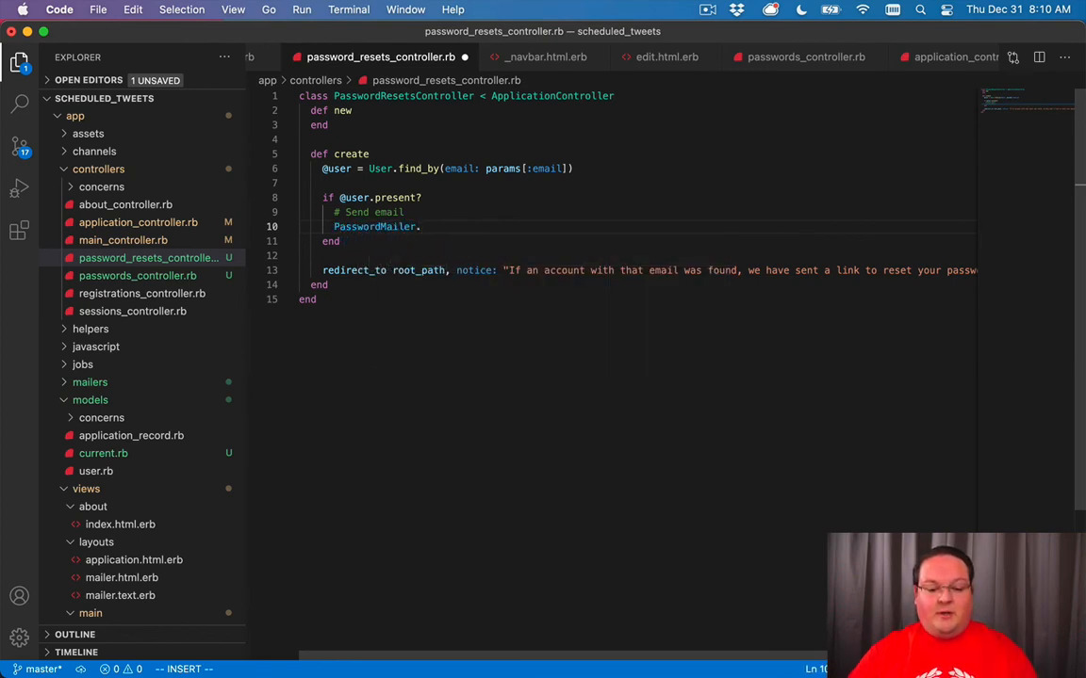
type("with()")
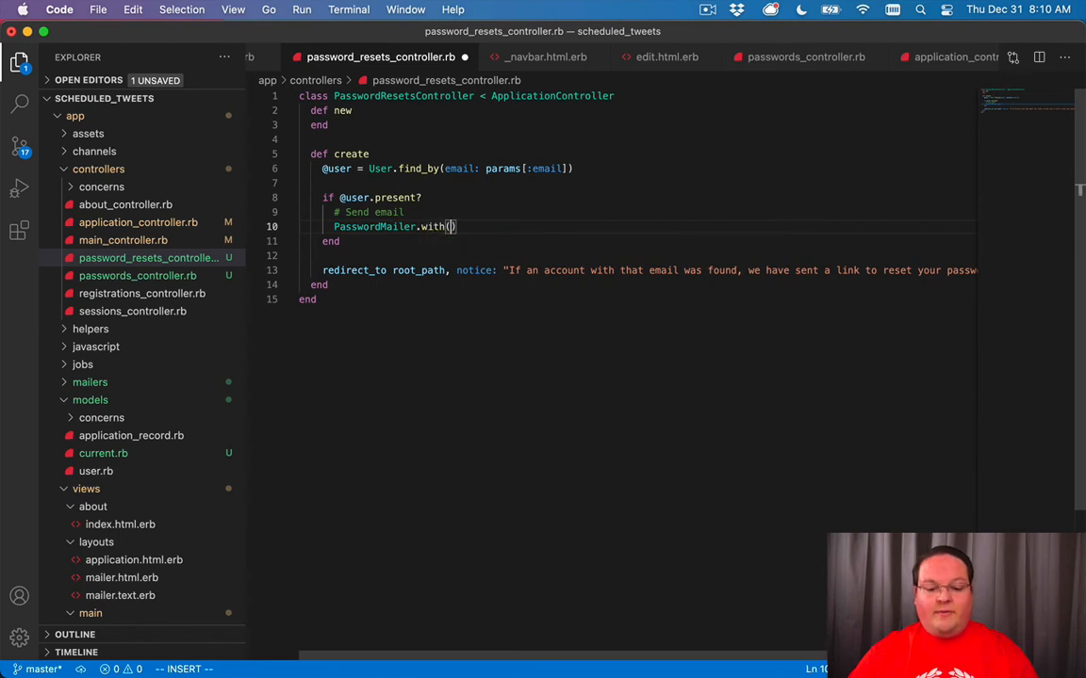
type("user:")
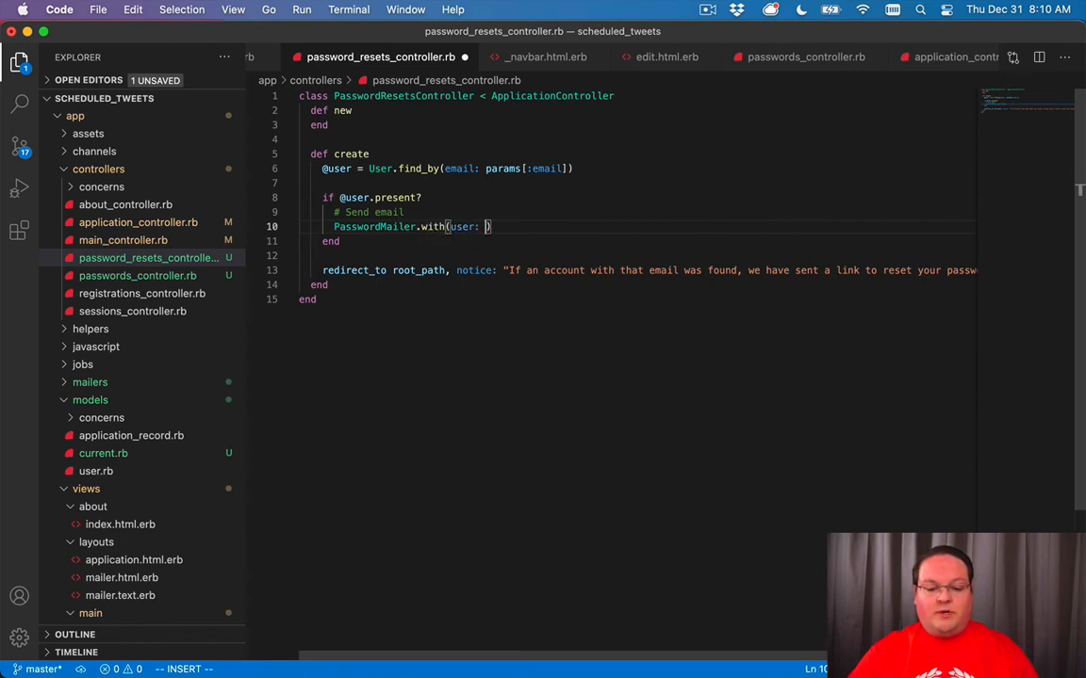
type("@user).s")
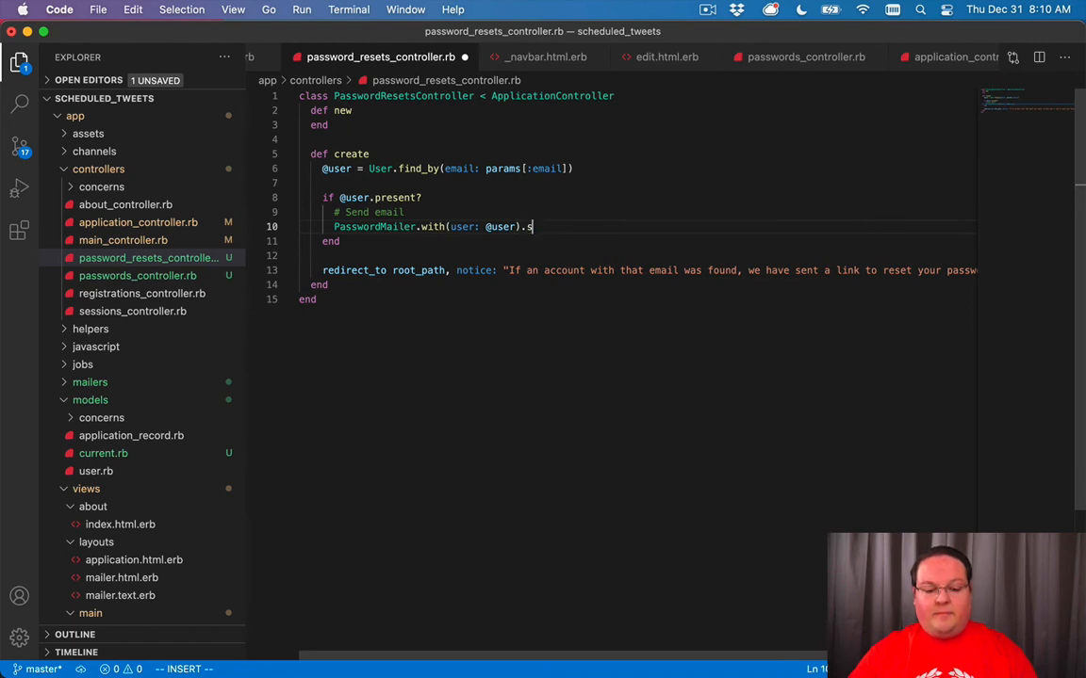
type("reset.deliver")
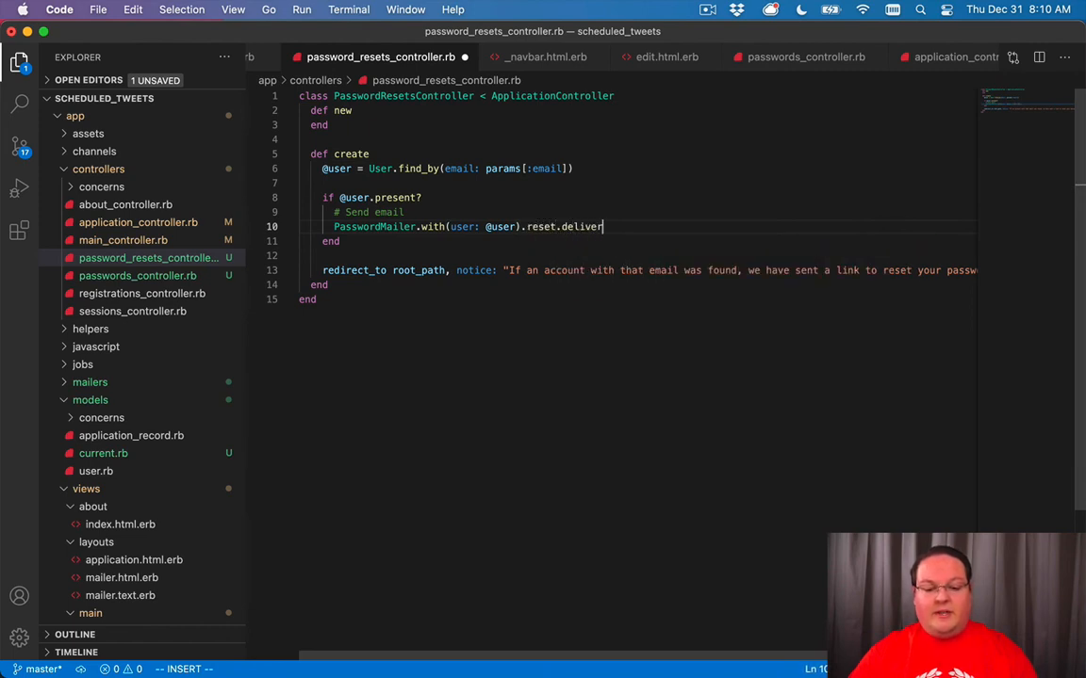
type("_later")
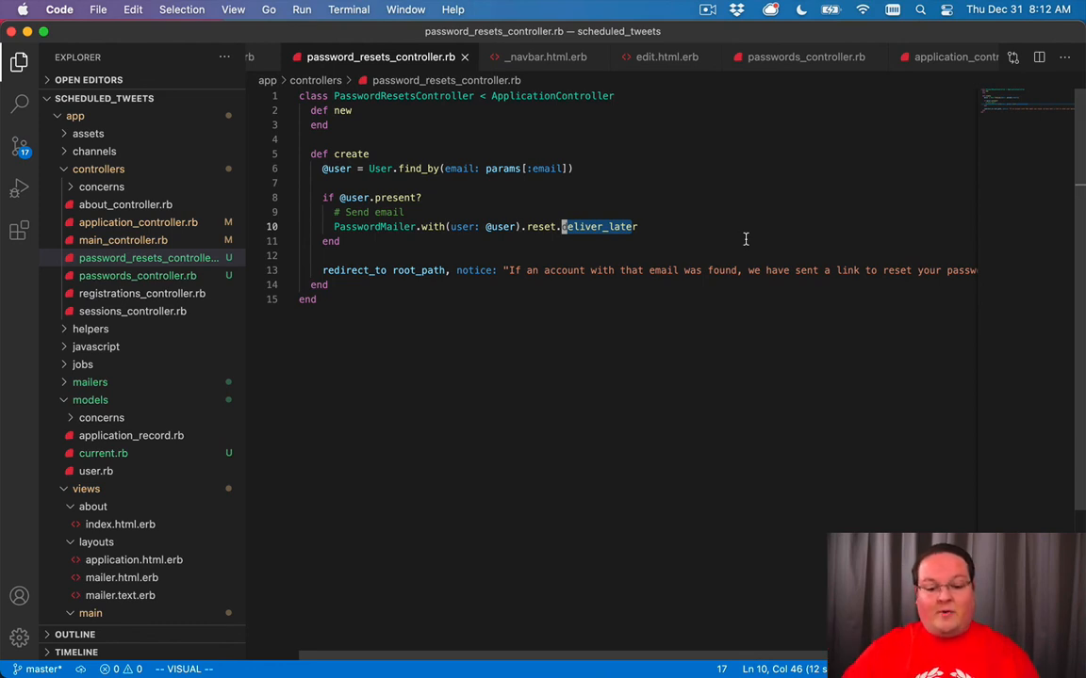
Step: Replace deliver_later with deliver_now on the PasswordMailer reset call
key("Escape")
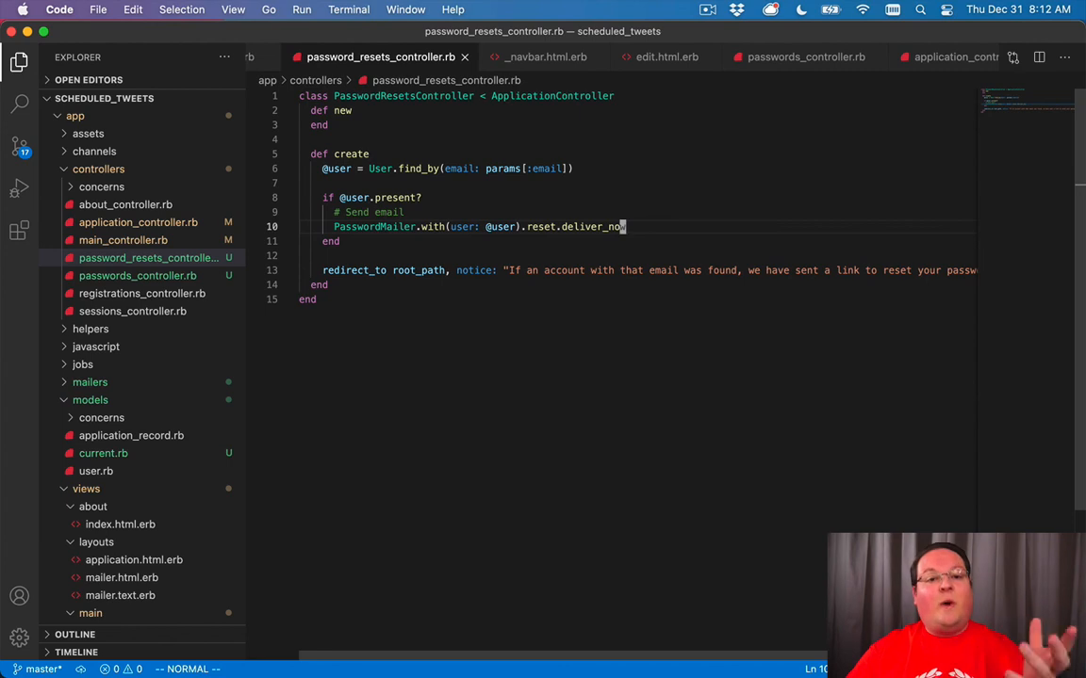
key("Backspace")
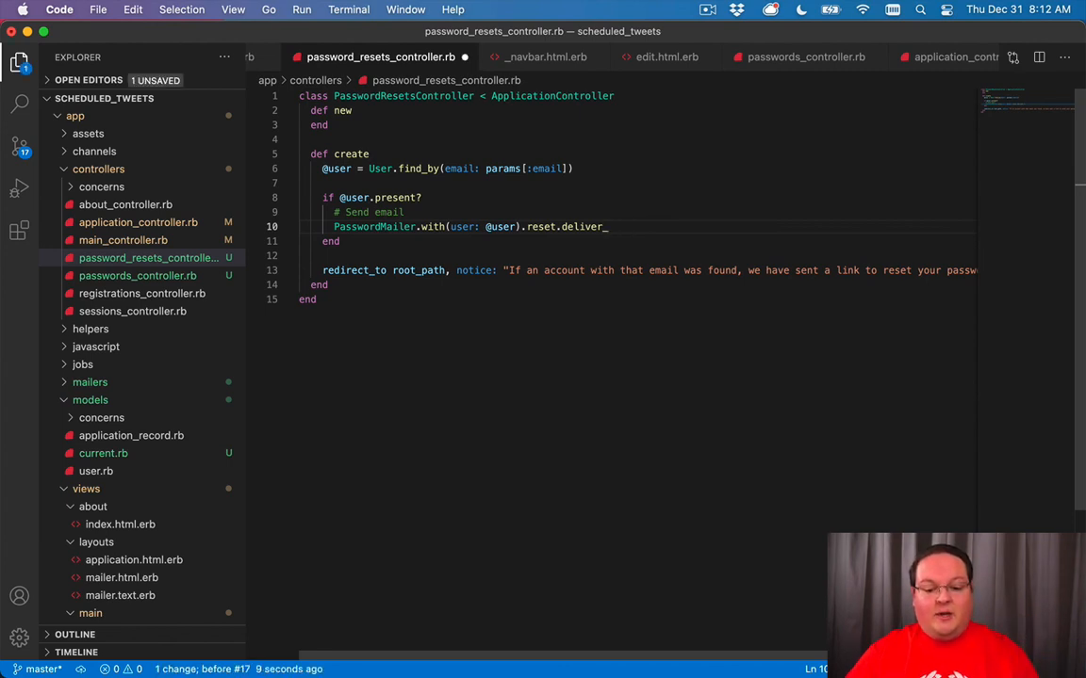
type("now")
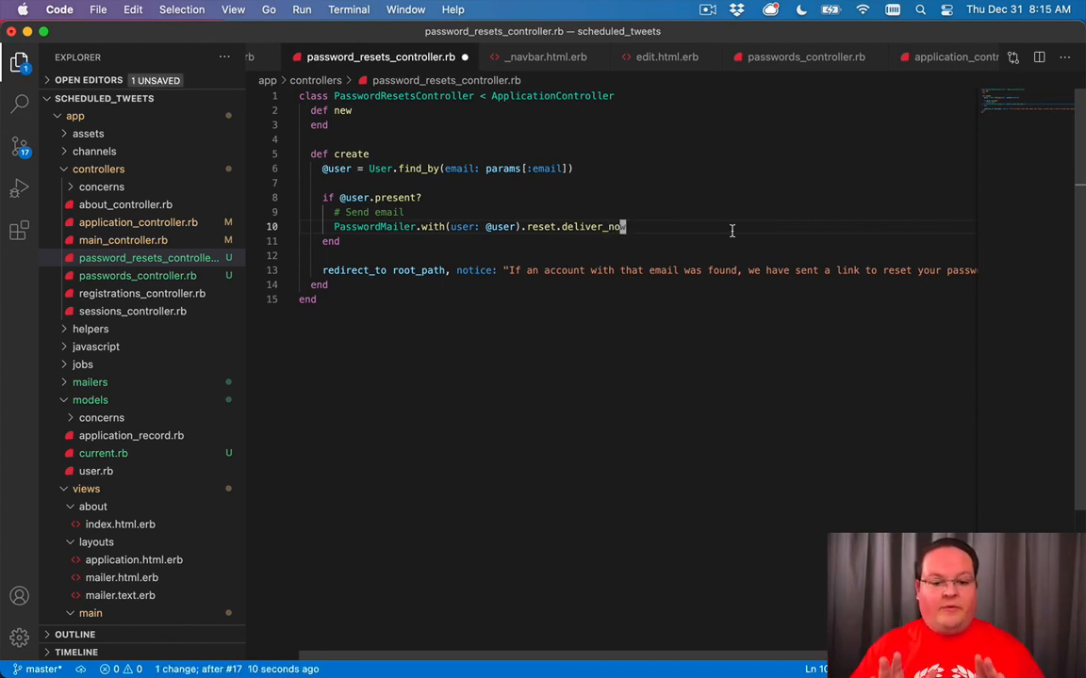